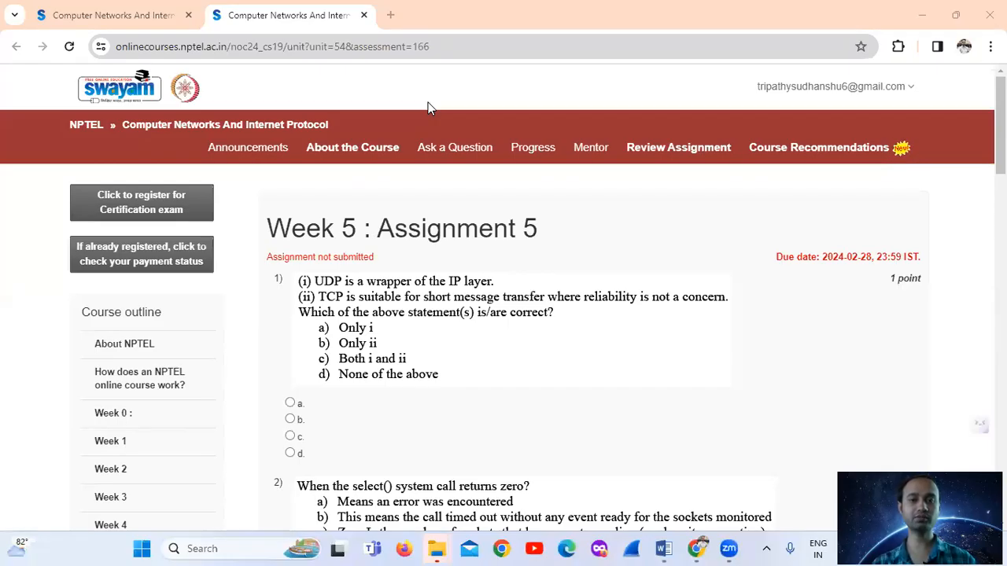
# Step: Mark option a as the answer to question 1 of the Week 5 assignment
pyautogui.scroll(-3)
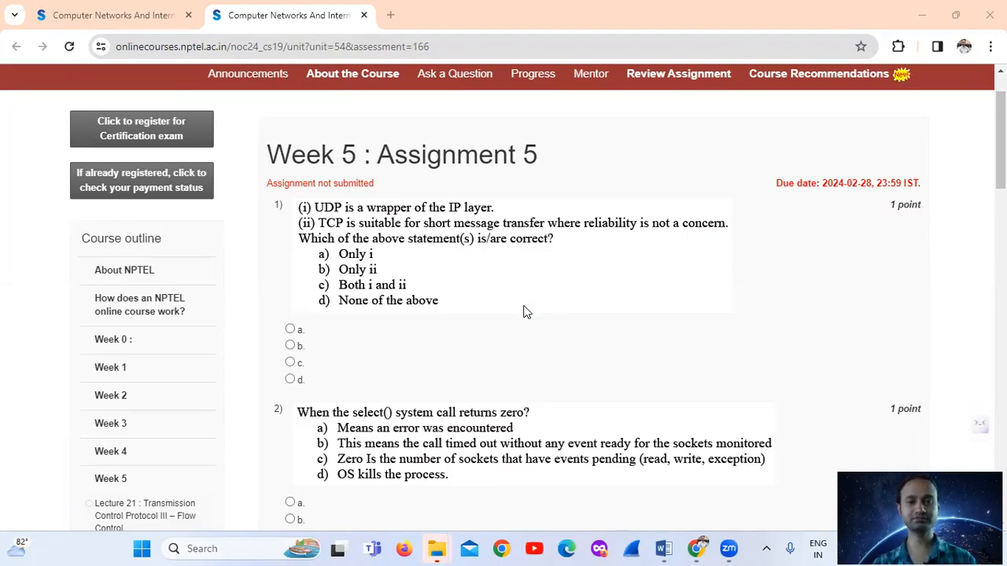
pyautogui.moveTo(475, 302)
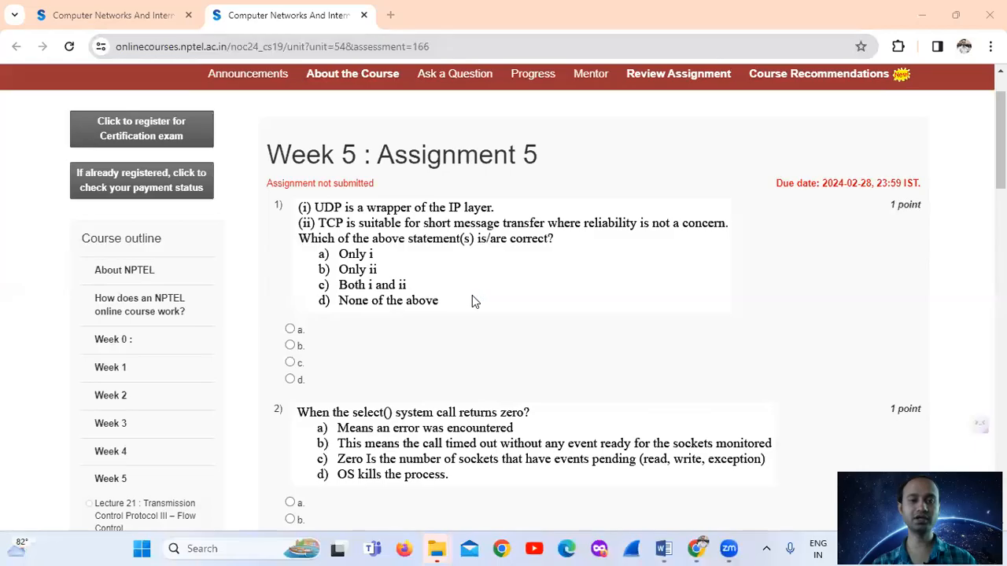
pyautogui.moveTo(494, 217)
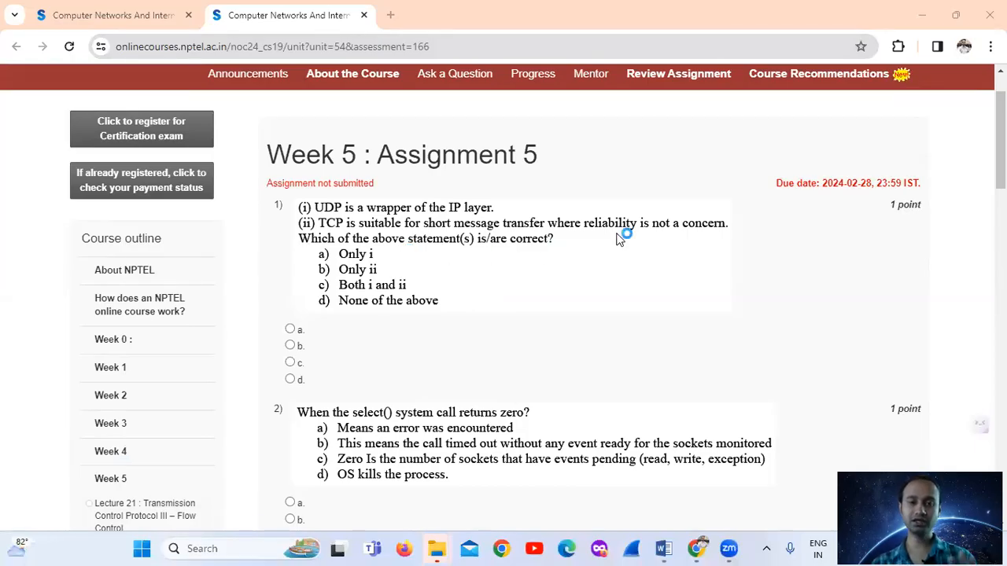
pyautogui.moveTo(620, 239)
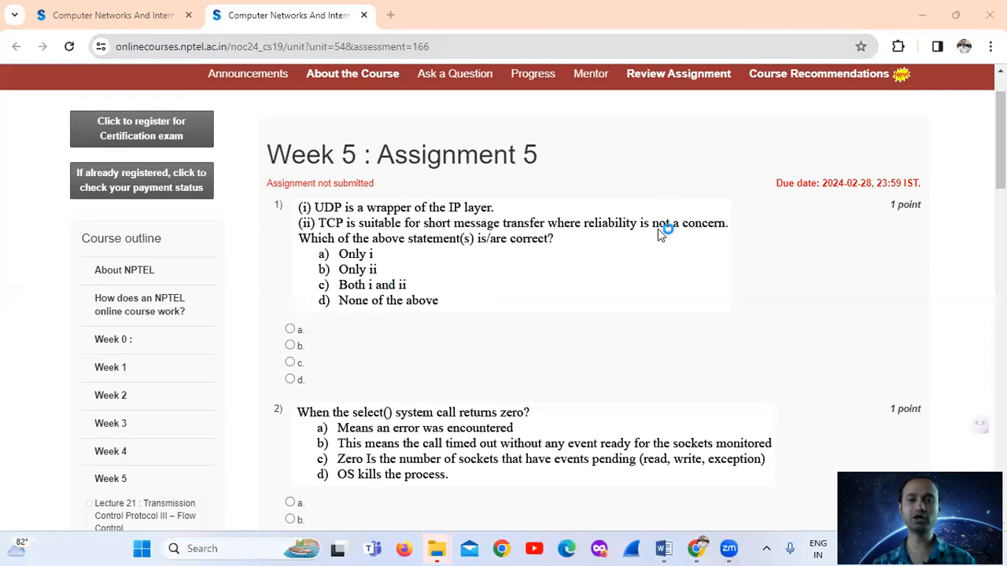
pyautogui.moveTo(491, 365)
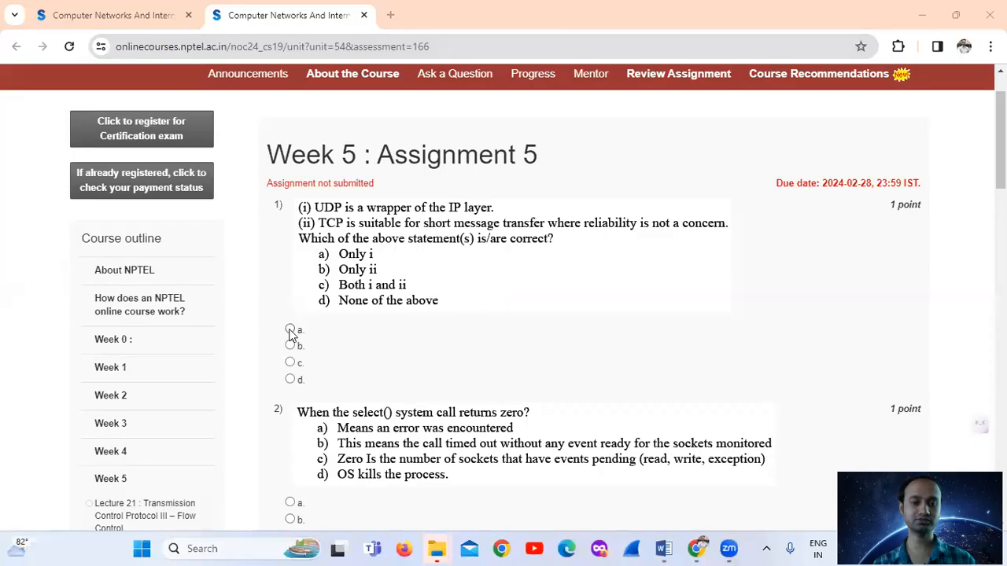
pyautogui.click(289, 329)
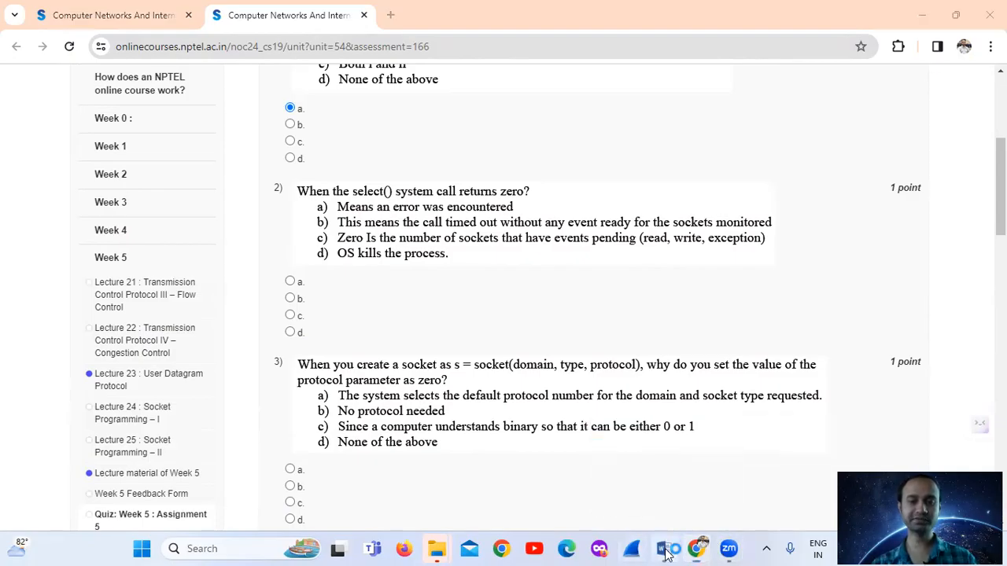
pyautogui.click(662, 548)
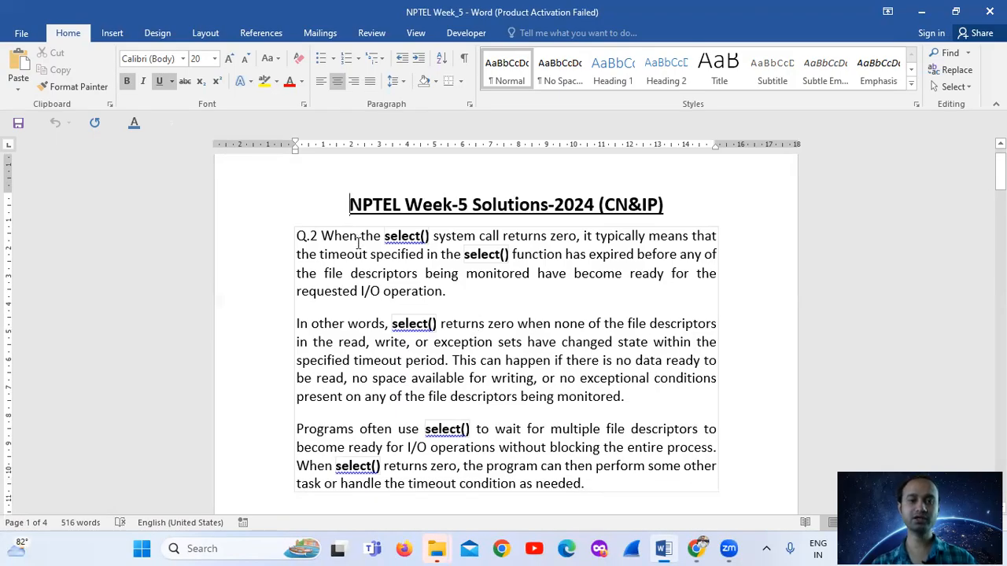
pyautogui.moveTo(569, 249)
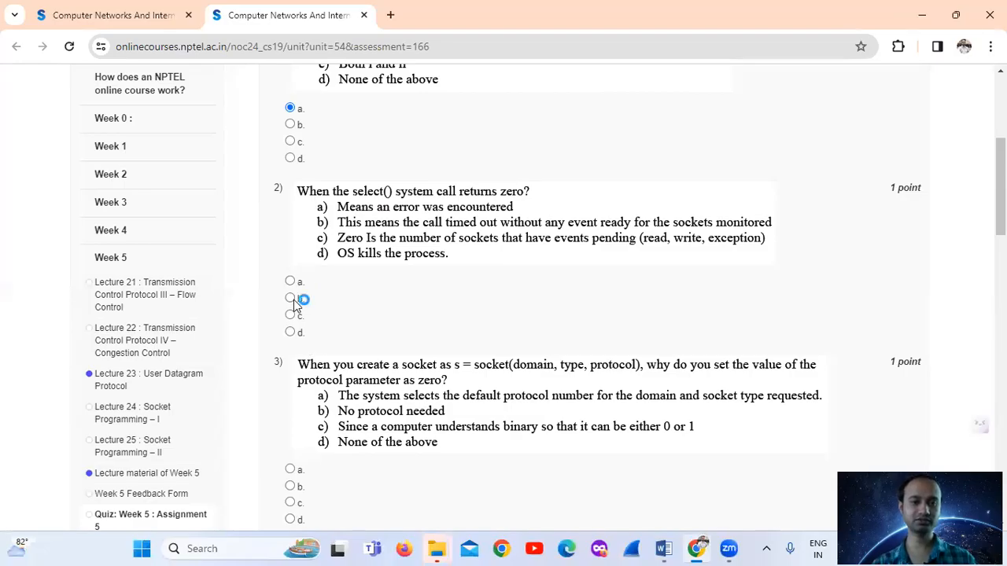
# Step: Mark option b for question 2 and move down to question 3
pyautogui.click(290, 298)
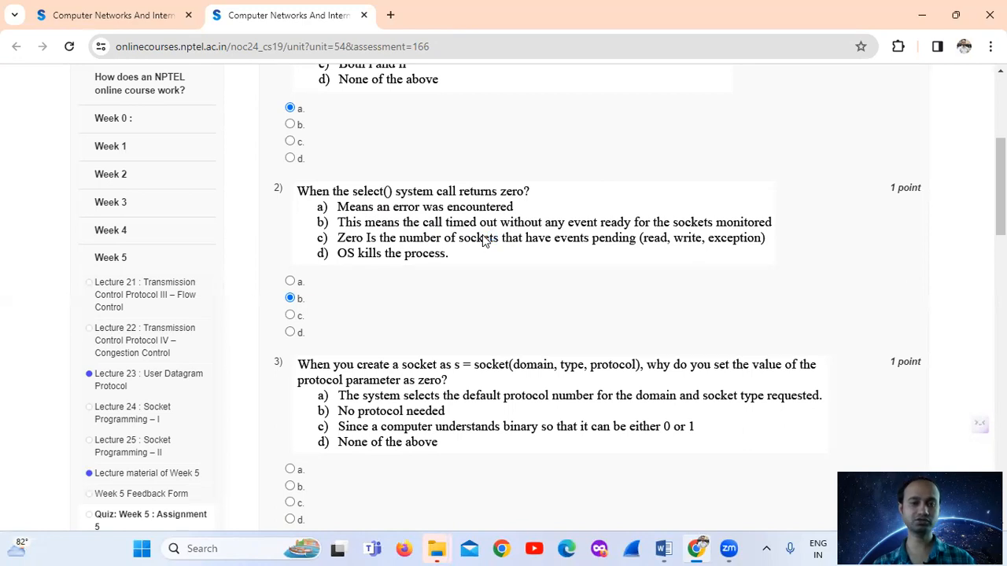
pyautogui.moveTo(484, 250)
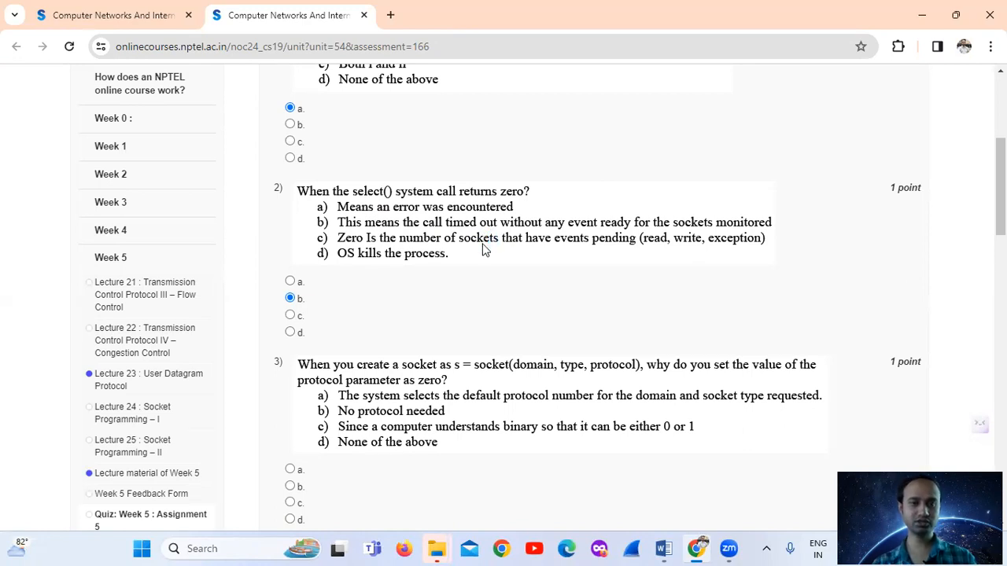
pyautogui.moveTo(387, 480)
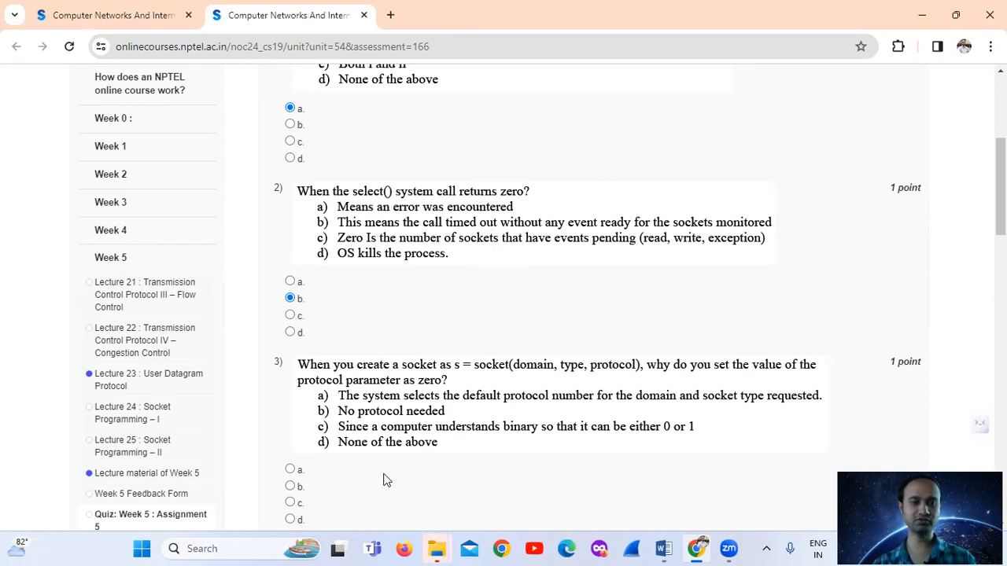
pyautogui.scroll(-3)
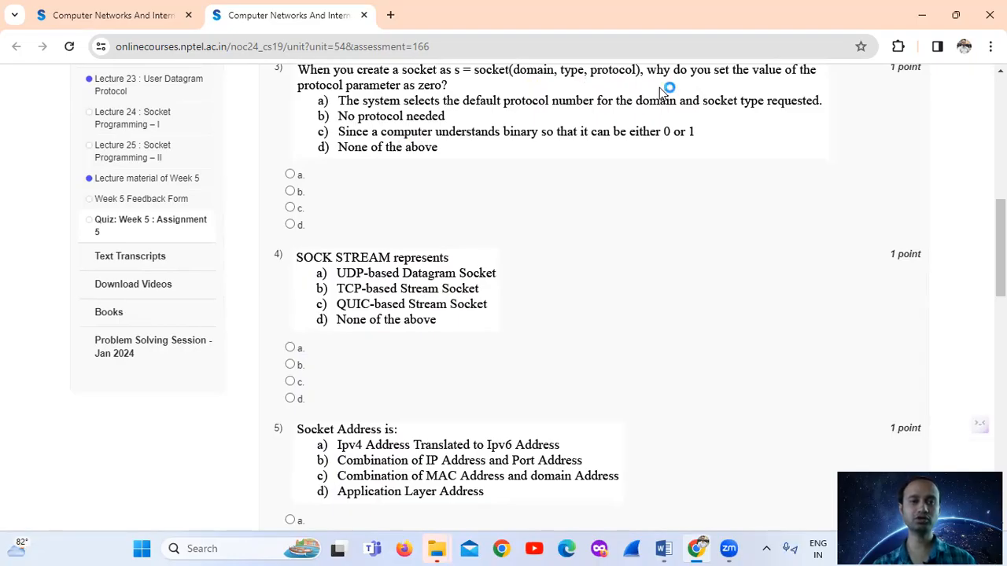
pyautogui.moveTo(529, 234)
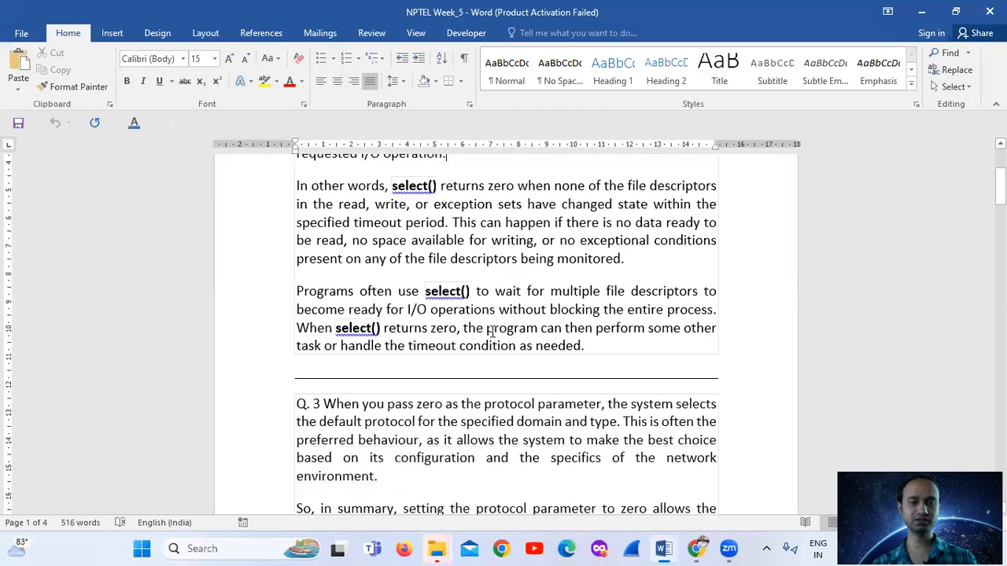
# Step: Scroll the Word solutions to the Q.3 and Q.4 explanations on socket types
pyautogui.scroll(-3)
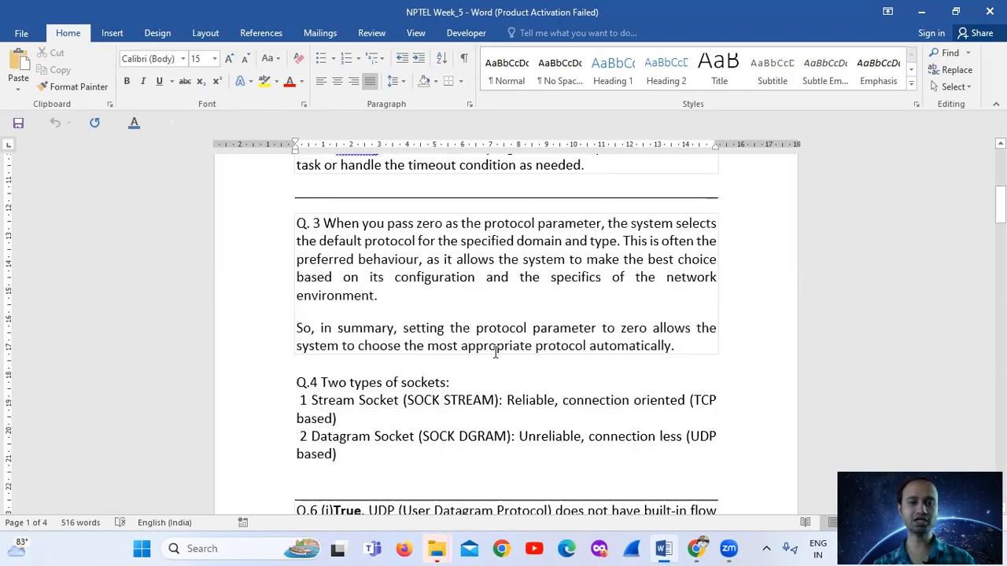
pyautogui.moveTo(590, 316)
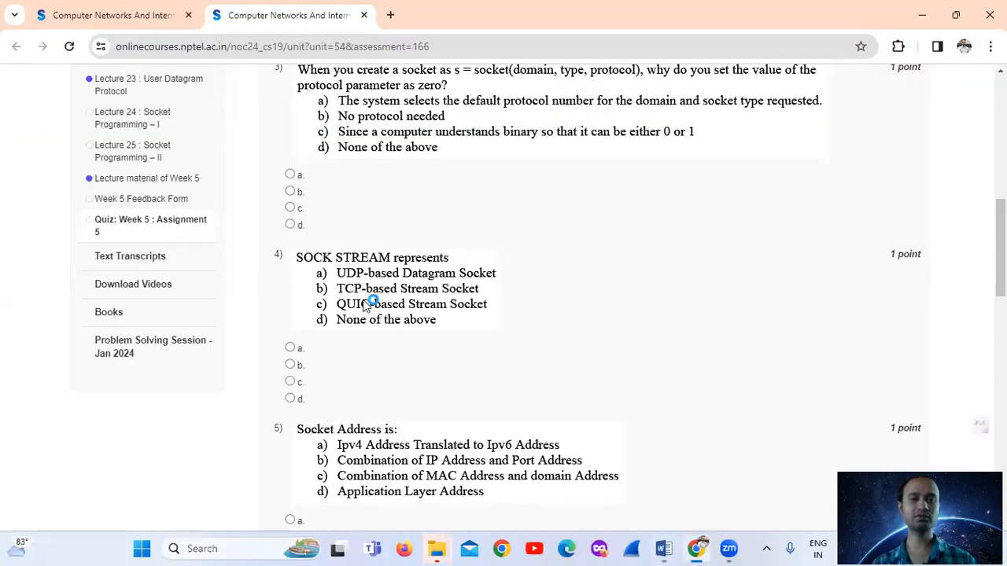
# Step: Mark option a for question 3 and option b for question 4, then return to the Word solutions
pyautogui.click(289, 173)
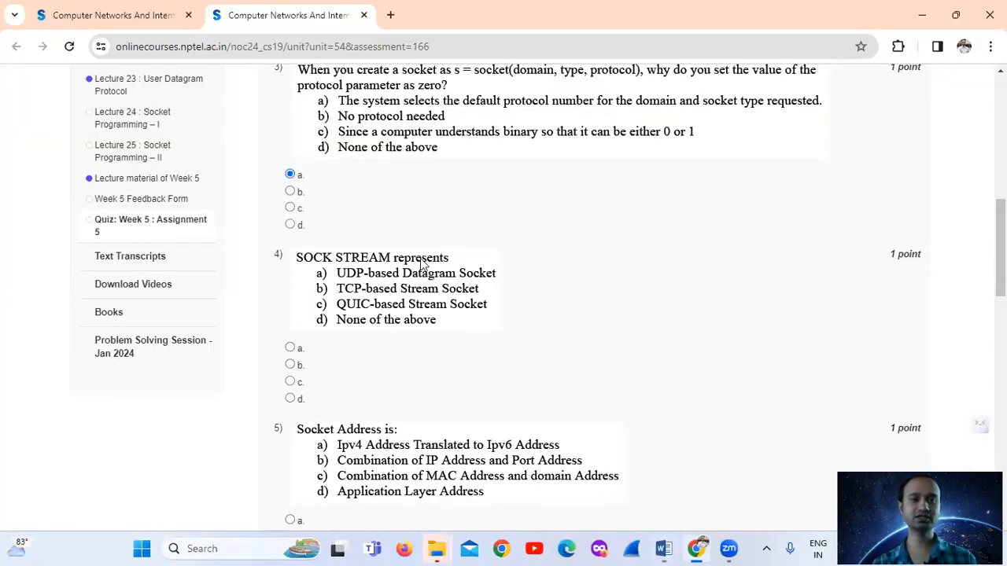
pyautogui.scroll(3)
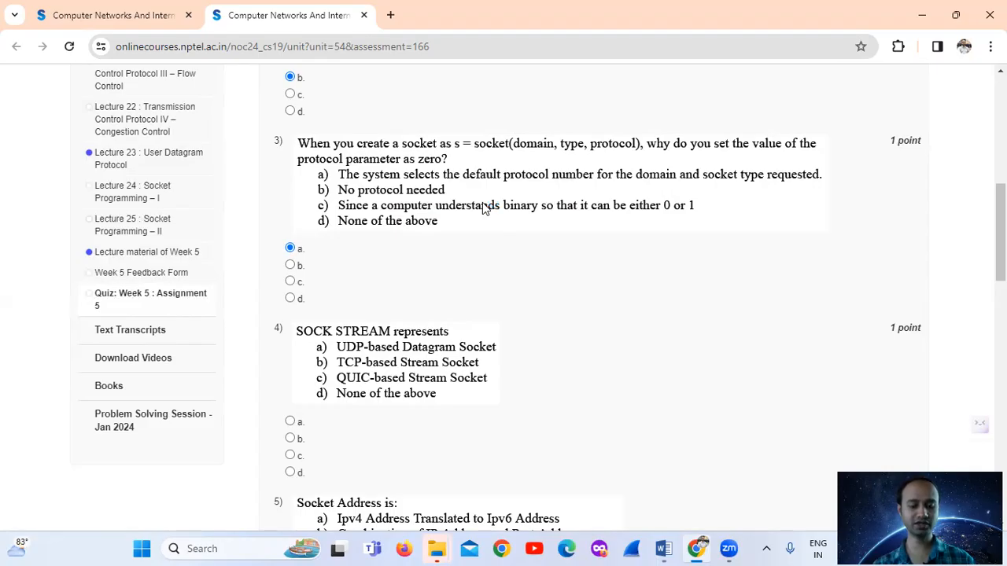
pyautogui.scroll(-3)
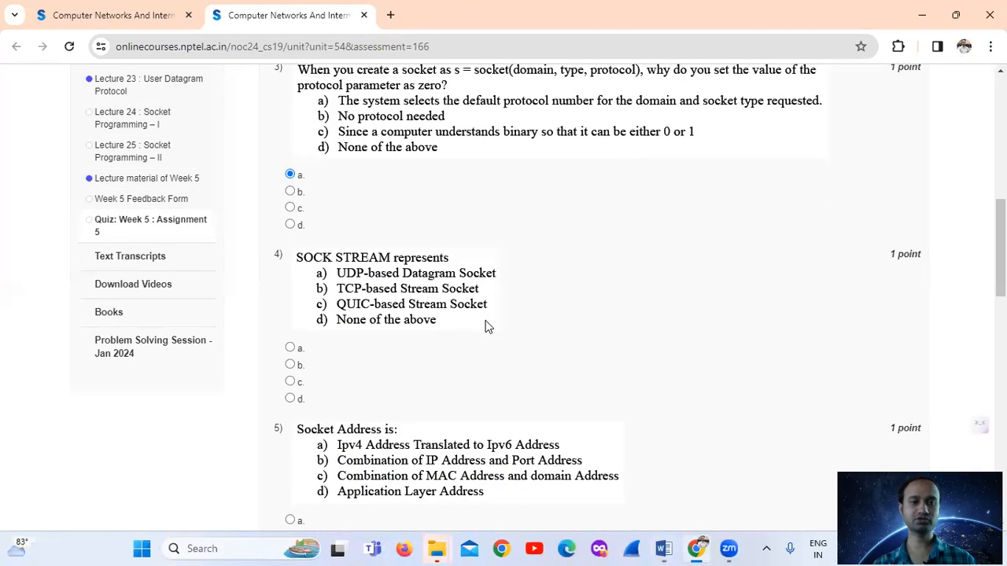
pyautogui.scroll(-3)
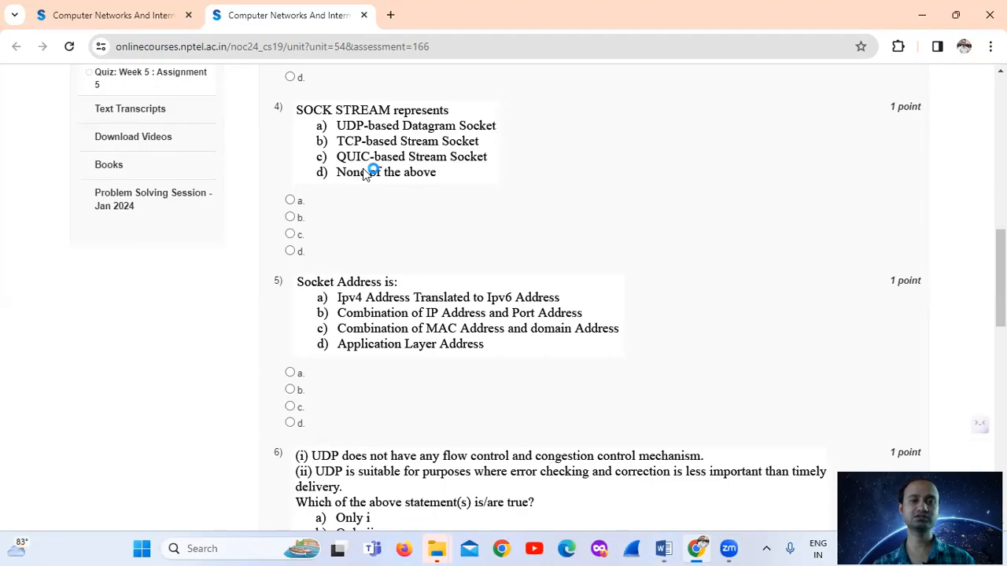
pyautogui.click(289, 217)
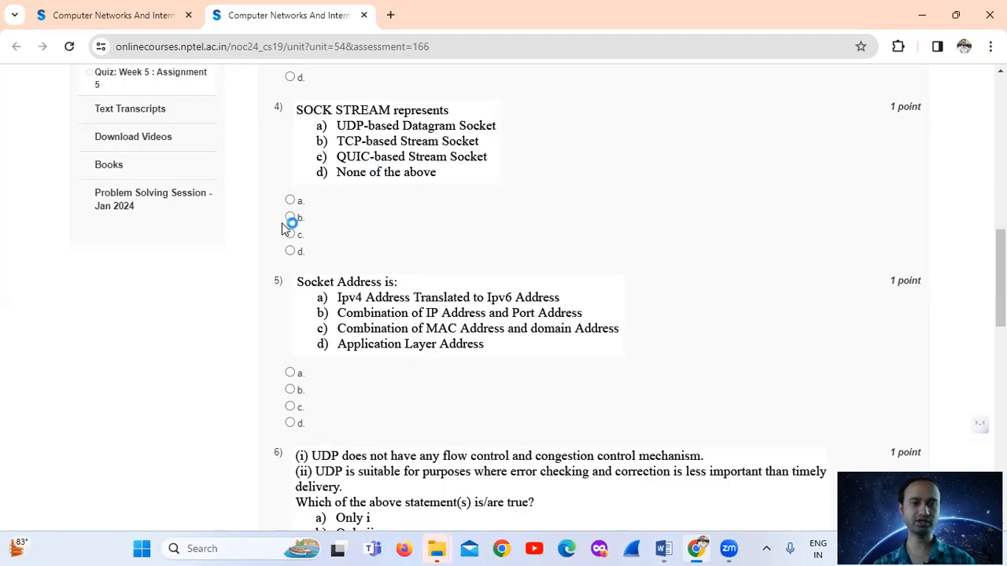
pyautogui.click(290, 217)
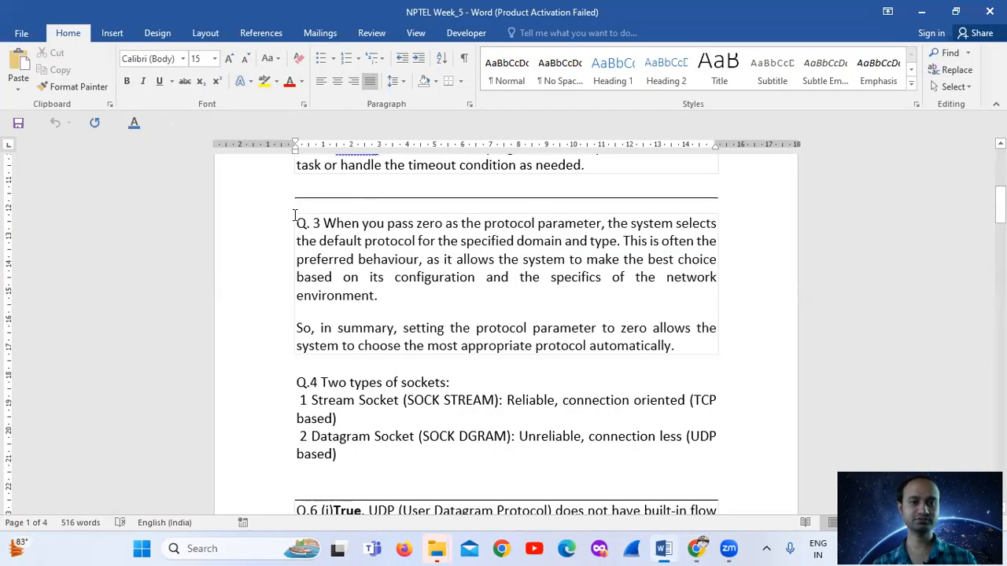
# Step: Scroll the Word solutions to the Q.4 socket types and the start of the Q.6 UDP answer
pyautogui.scroll(-3)
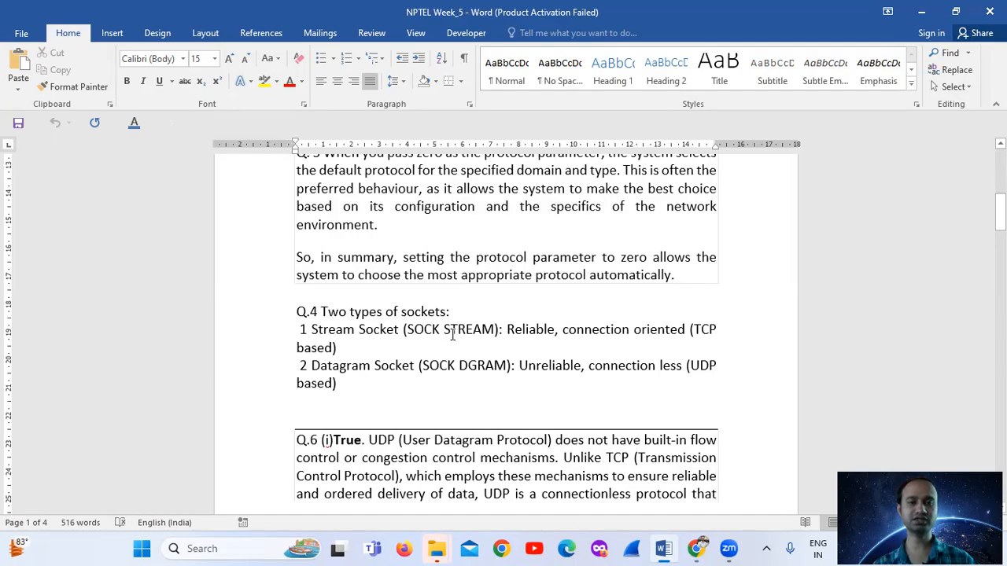
pyautogui.moveTo(544, 349)
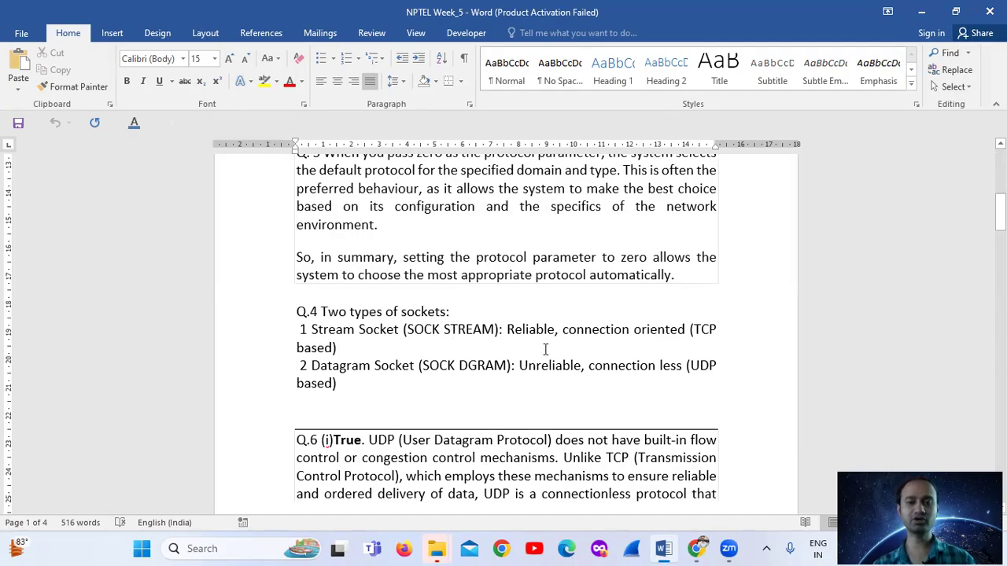
pyautogui.moveTo(437, 373)
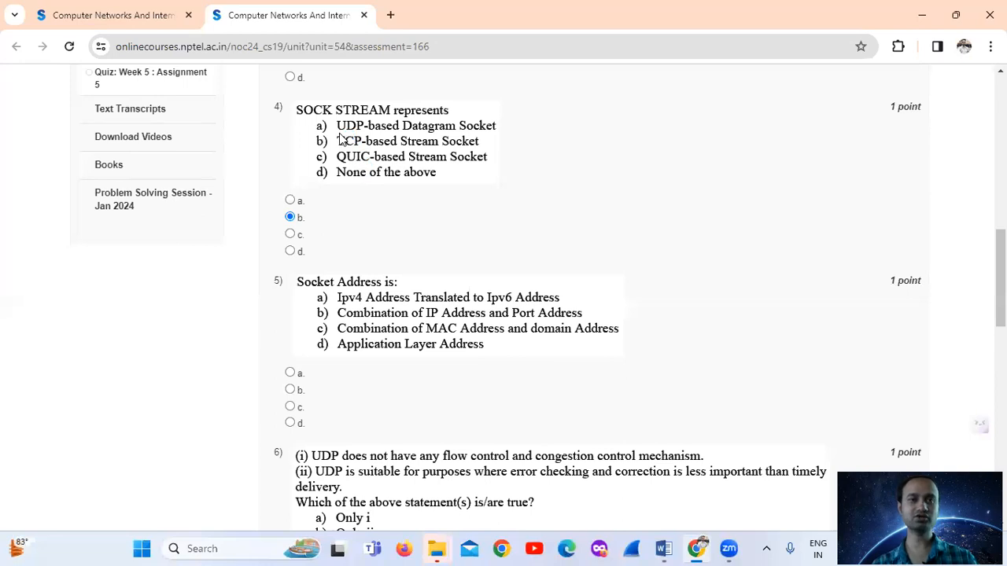
pyautogui.moveTo(362, 163)
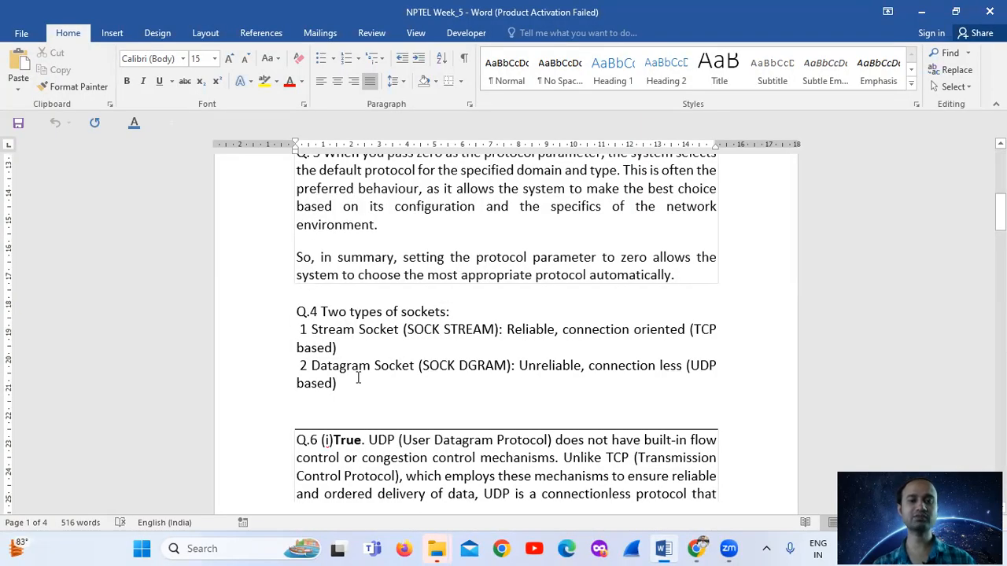
pyautogui.moveTo(456, 379)
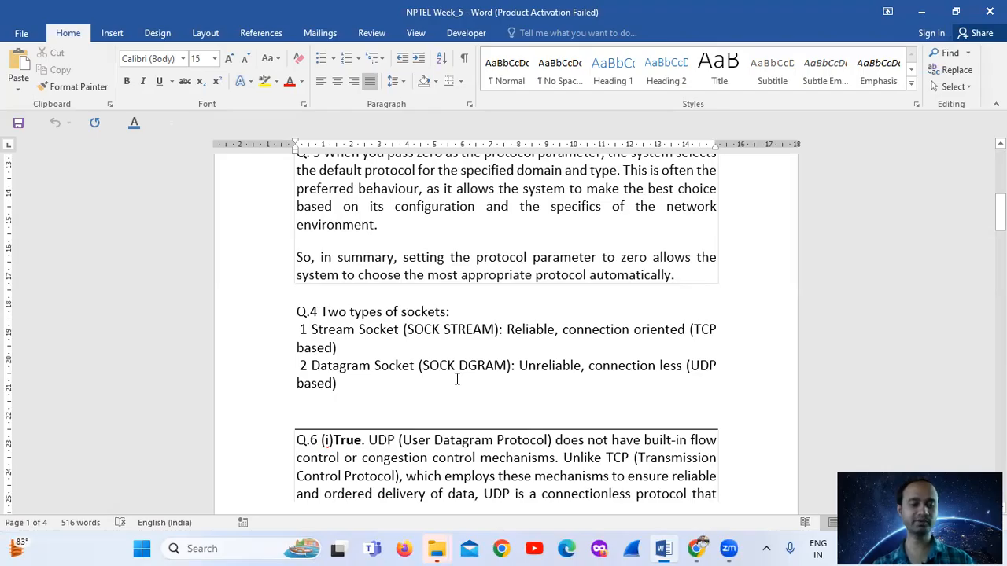
pyautogui.moveTo(481, 395)
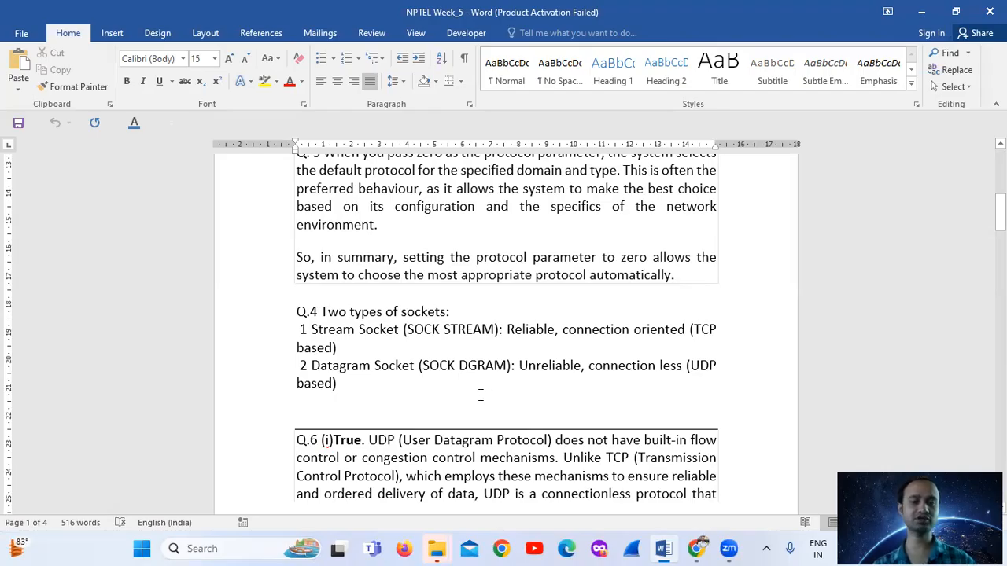
pyautogui.moveTo(686, 386)
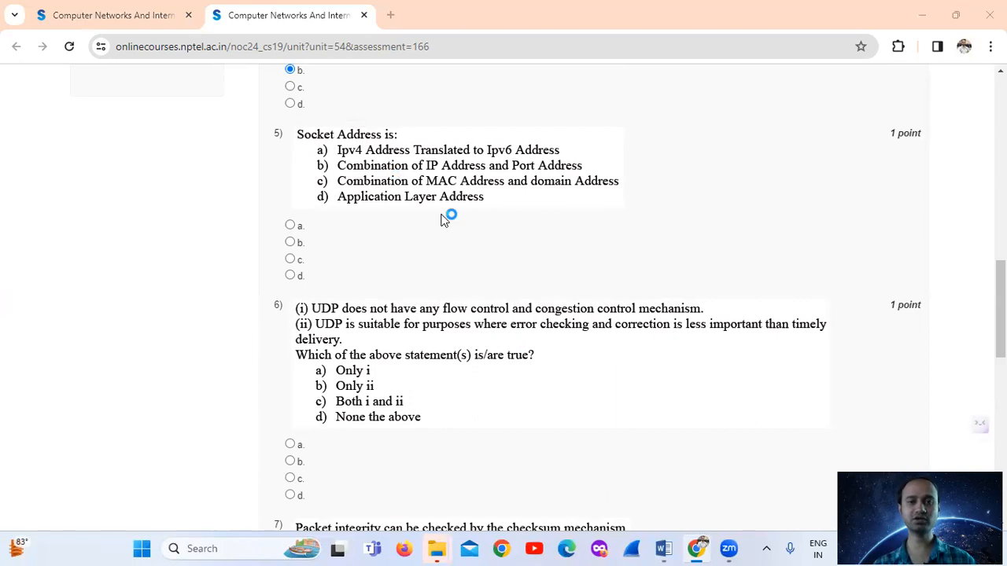
pyautogui.moveTo(459, 172)
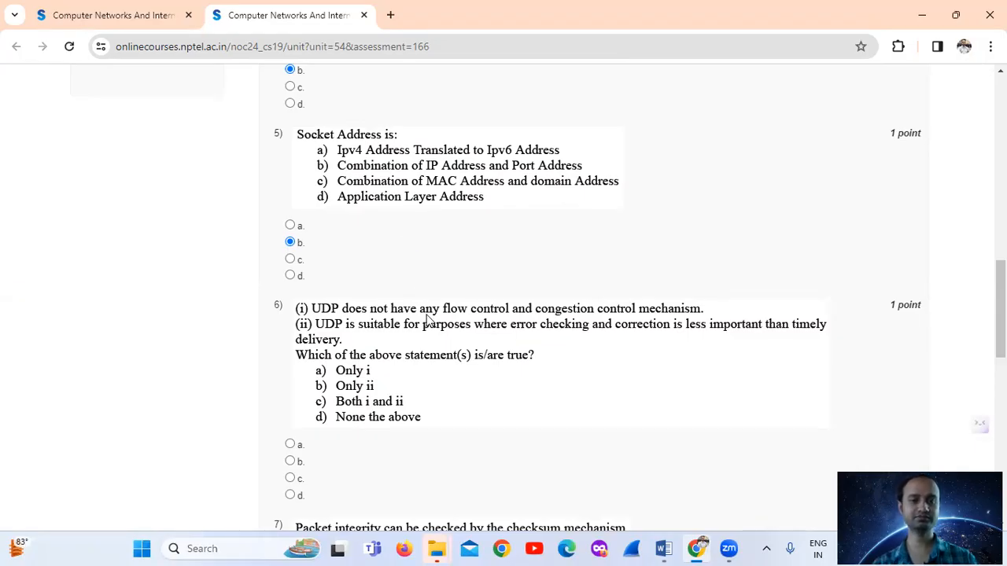
# Step: Move the assignment page down from question 5 to questions 6–8
pyautogui.scroll(-3)
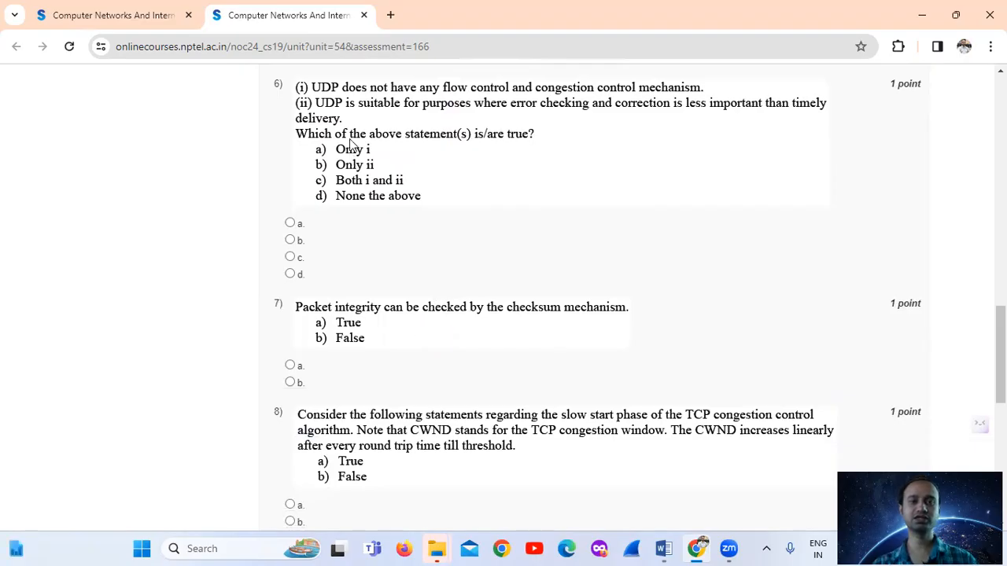
pyautogui.moveTo(368, 157)
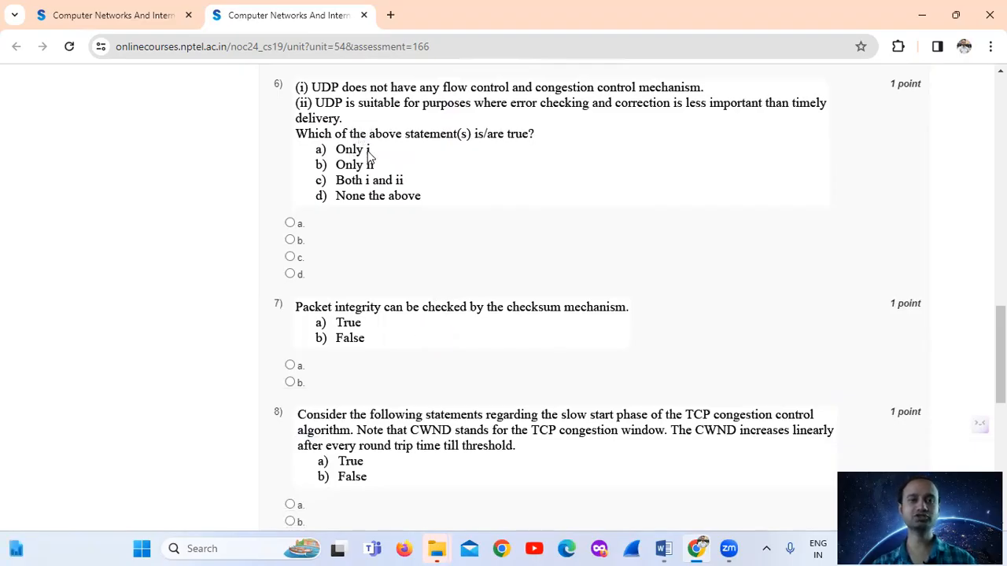
pyautogui.moveTo(371, 162)
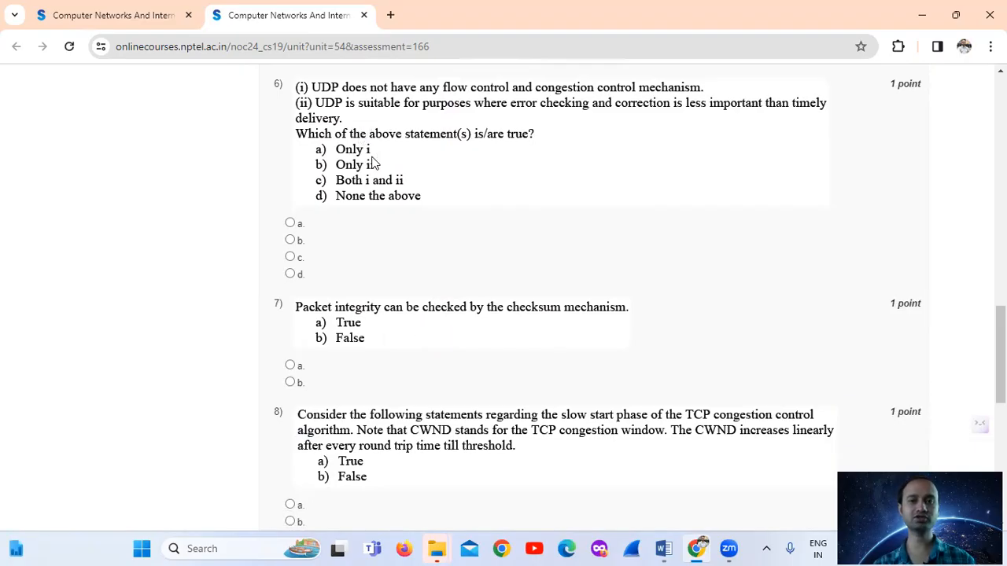
pyautogui.moveTo(456, 171)
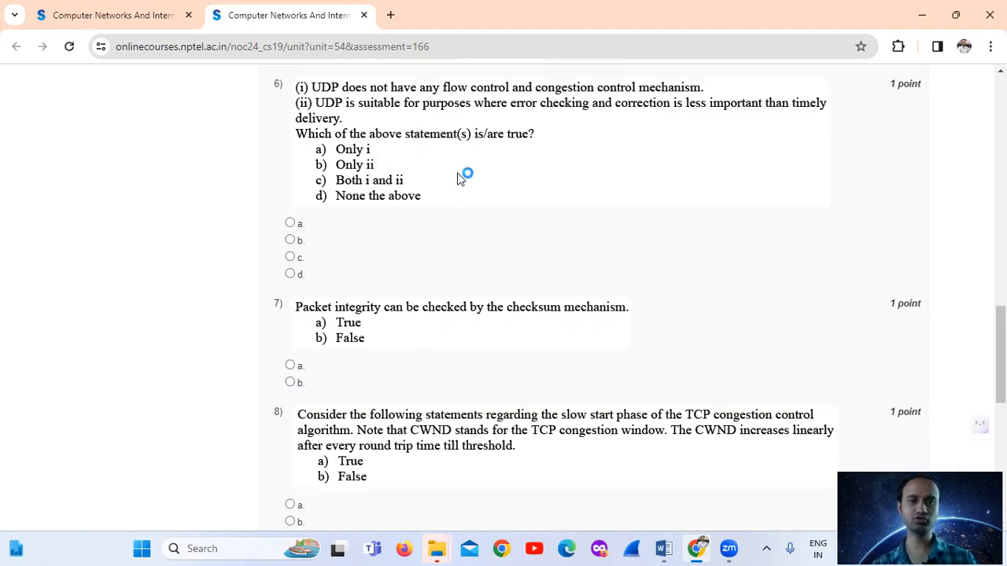
pyautogui.moveTo(393, 134)
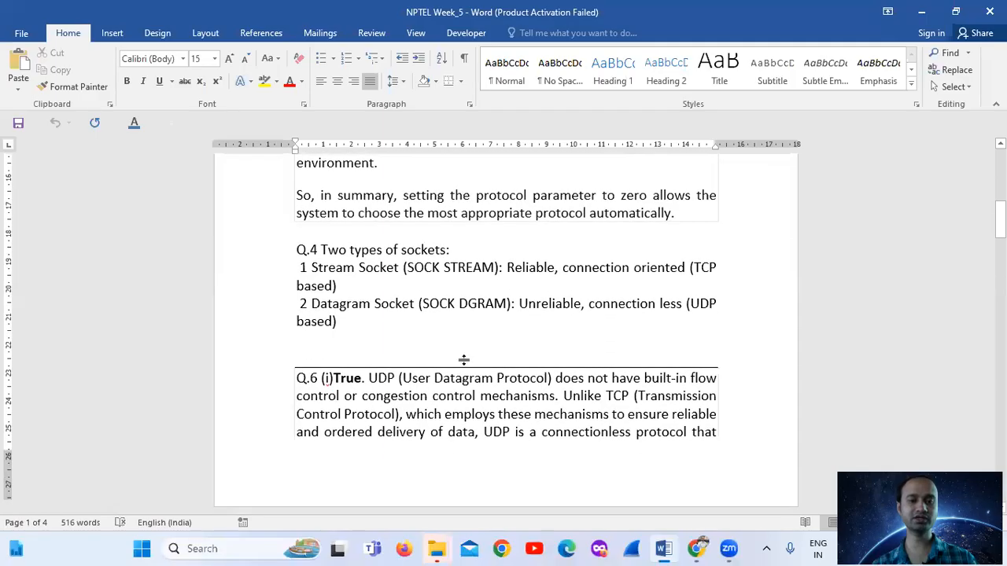
# Step: Scroll the Word solutions to Q.6, showing statements (i) and (ii) both True
pyautogui.scroll(-3)
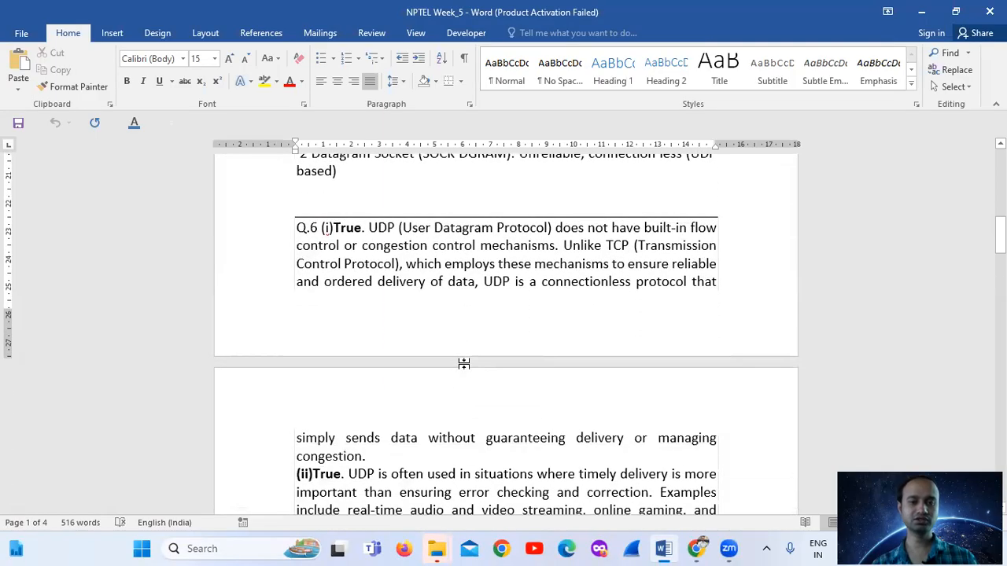
pyautogui.scroll(-3)
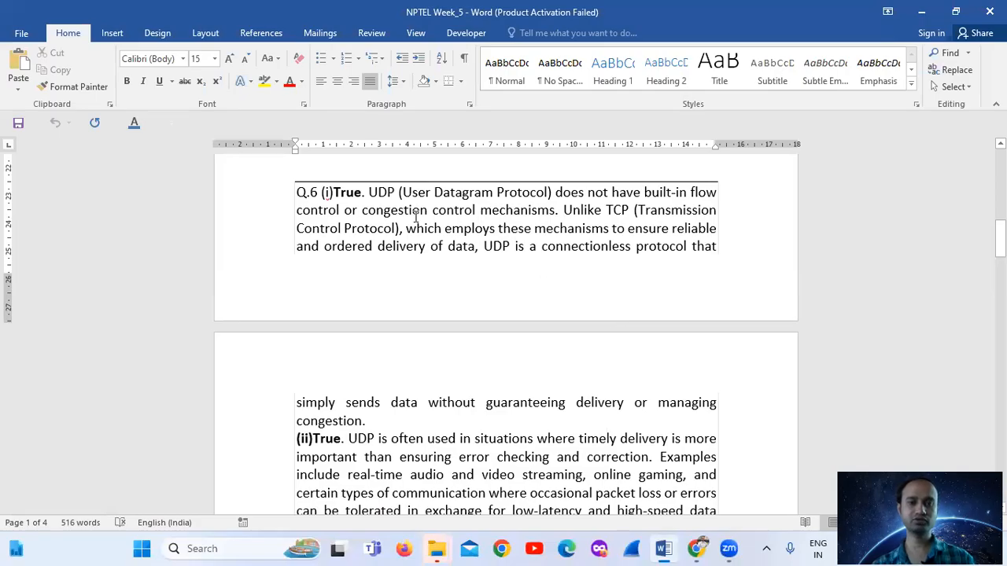
pyautogui.moveTo(444, 214)
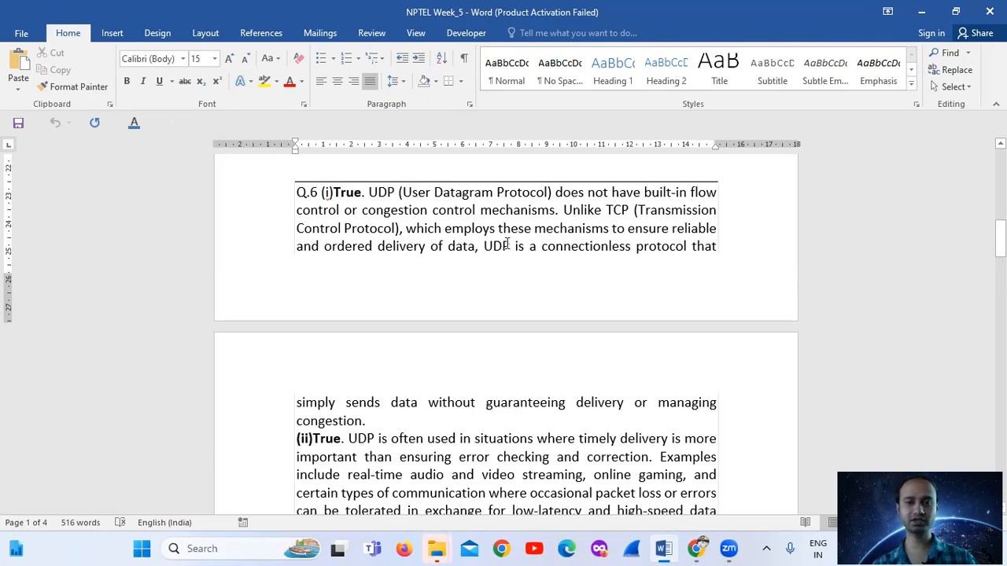
pyautogui.moveTo(384, 211)
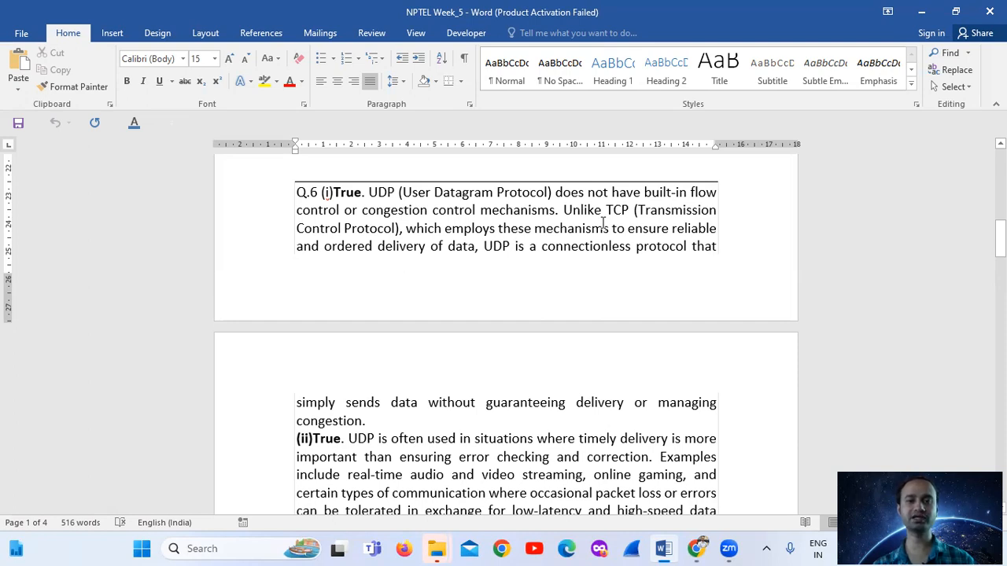
pyautogui.moveTo(617, 262)
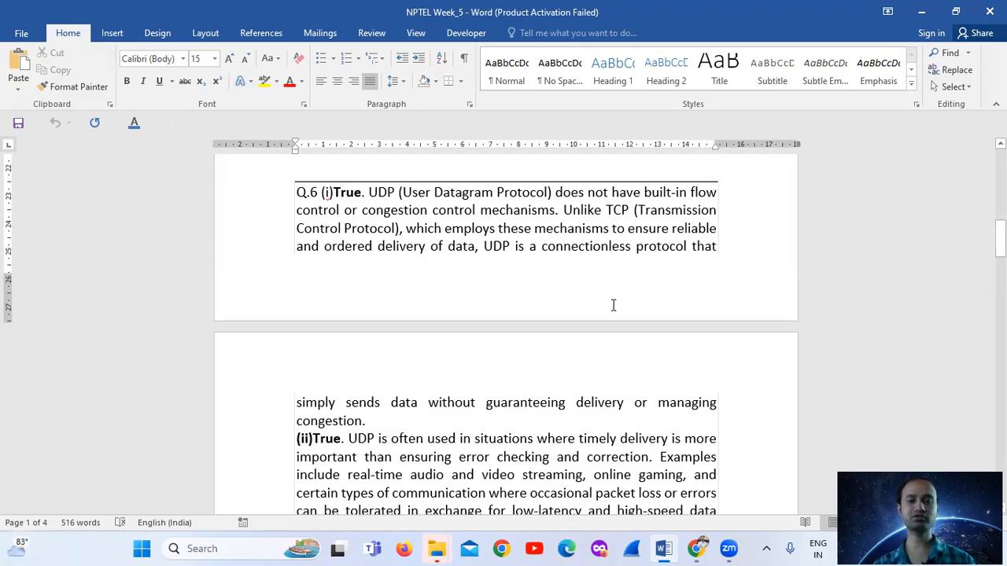
pyautogui.moveTo(610, 328)
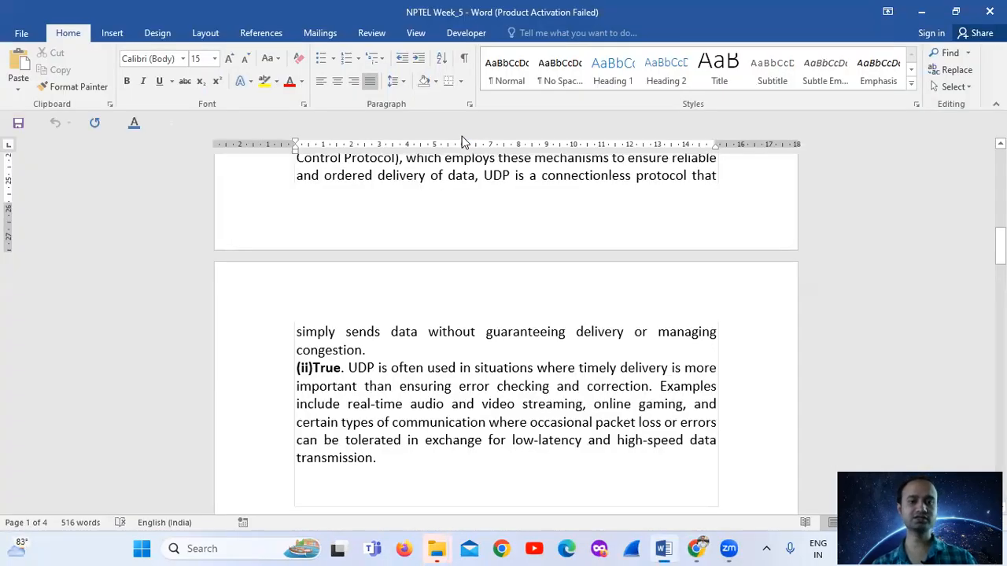
pyautogui.scroll(-3)
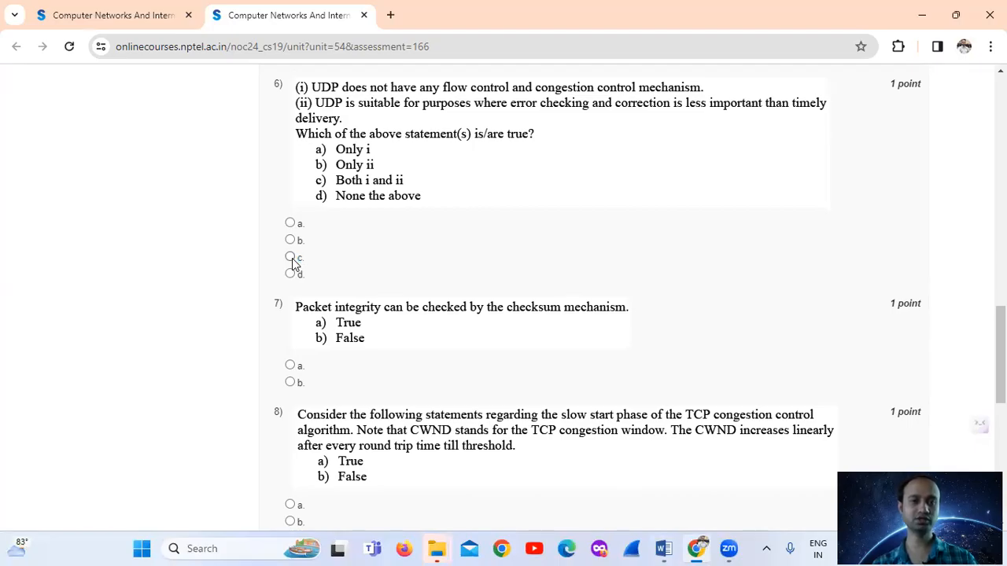
# Step: Mark option c, Both i and ii, for question 6 and True for question 7
pyautogui.click(289, 257)
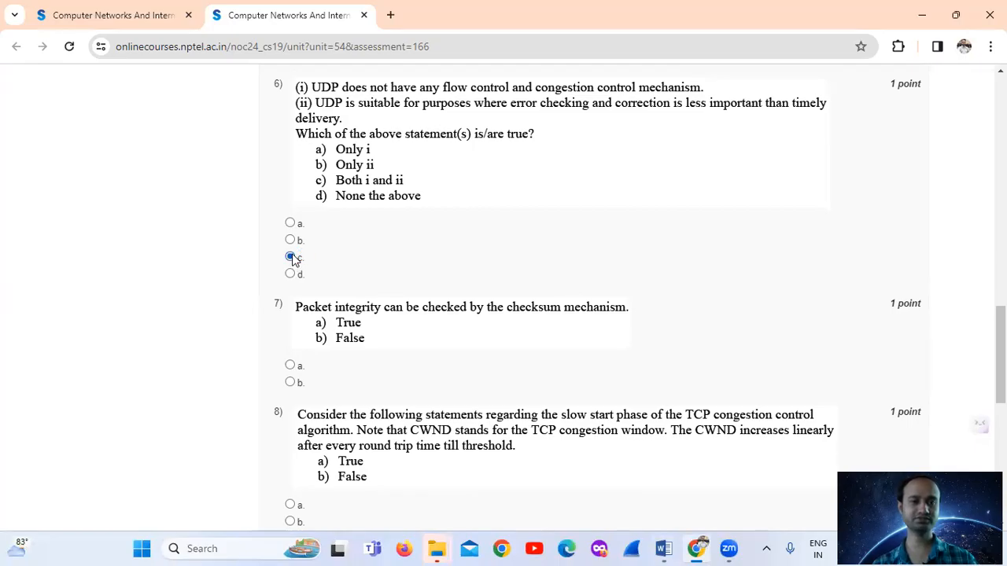
pyautogui.click(289, 257)
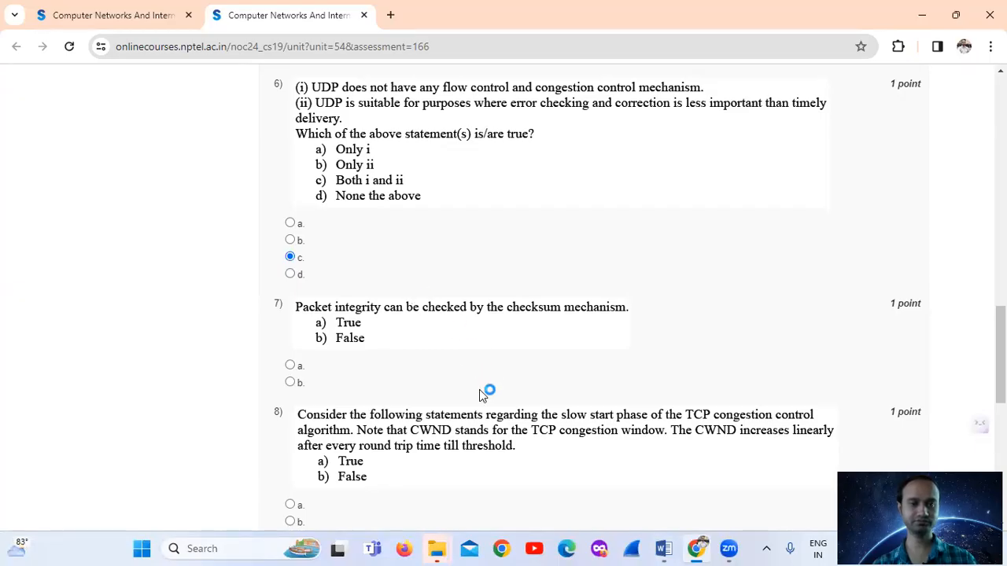
pyautogui.scroll(-3)
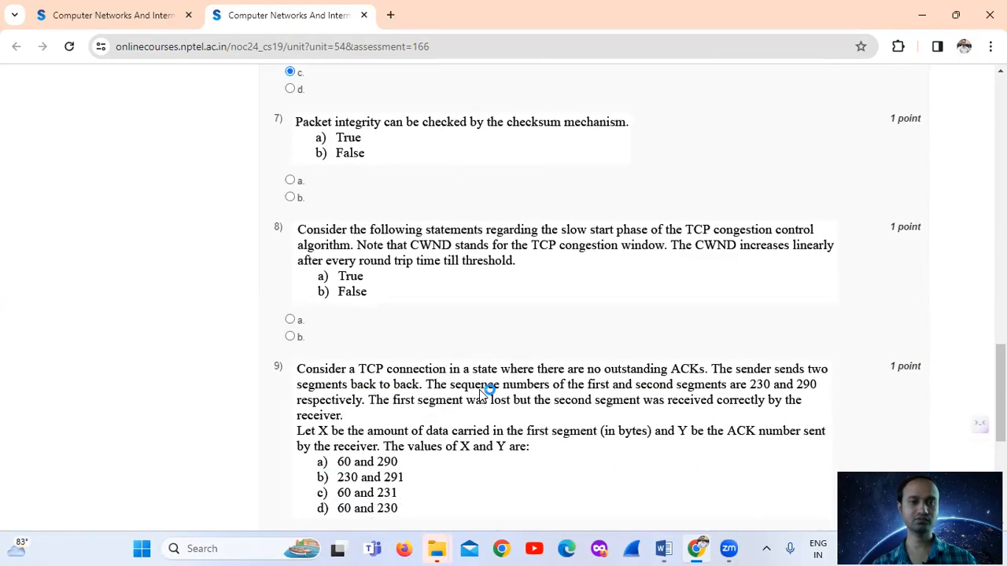
pyautogui.scroll(-3)
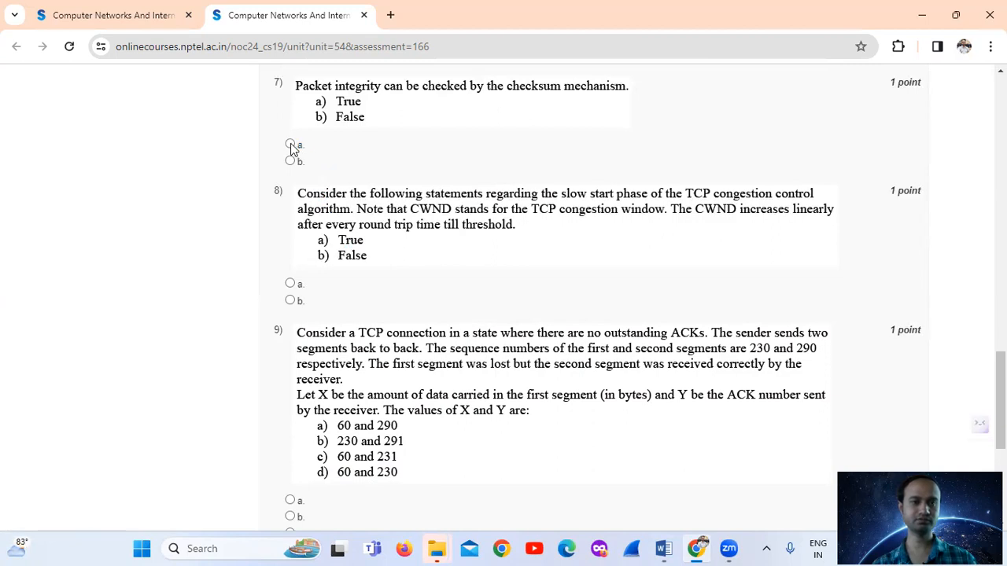
pyautogui.click(290, 145)
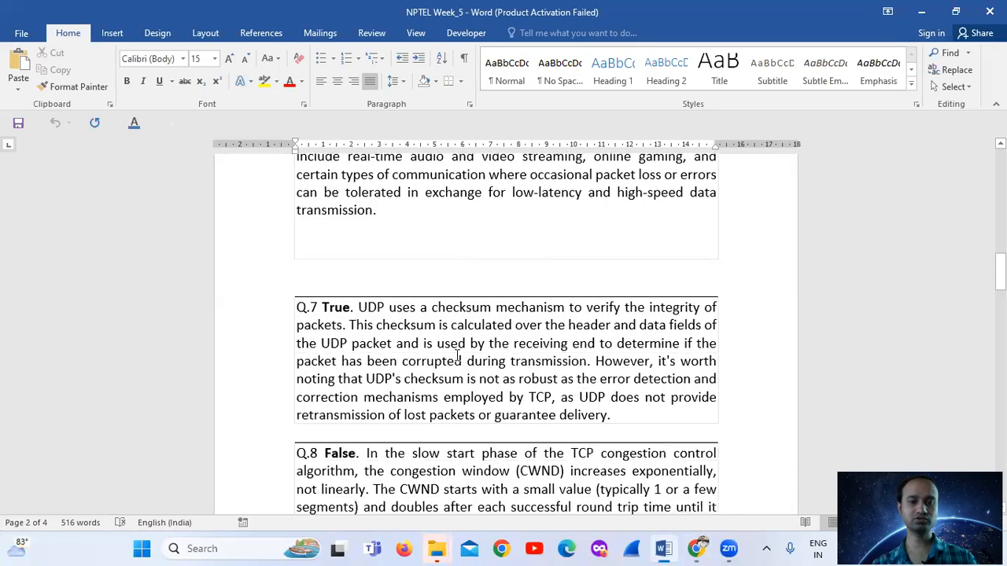
# Step: Scroll the Word solutions to the Q.7 True and Q.8 slow-start explanation
pyautogui.scroll(-3)
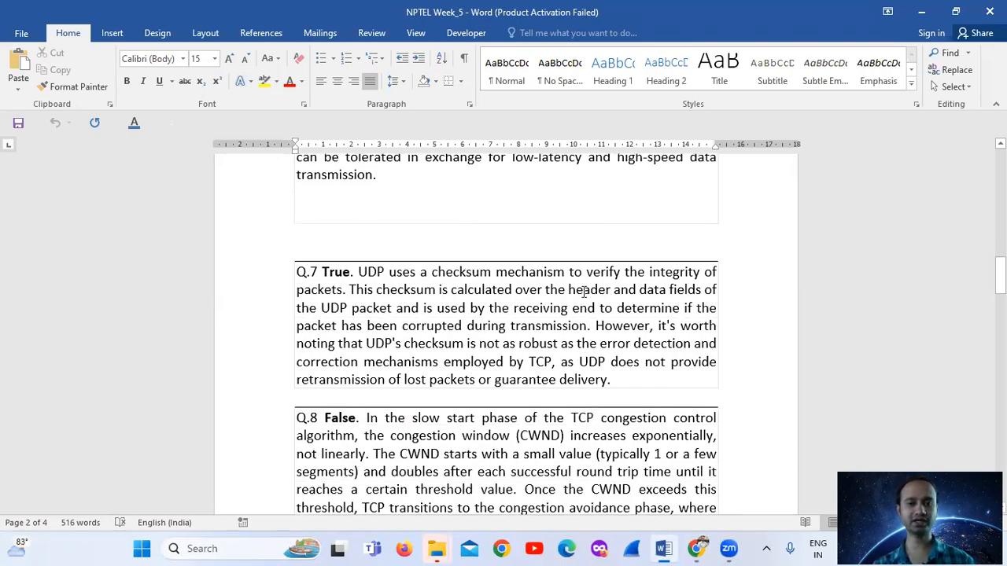
pyautogui.moveTo(473, 349)
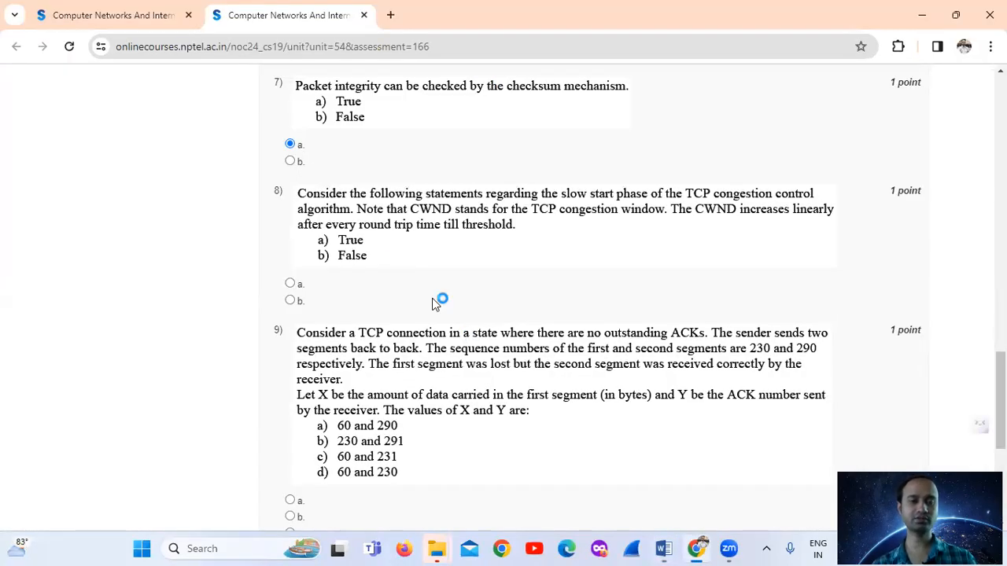
# Step: Mark option b, False, for question 8 on the slow start phase
pyautogui.scroll(-3)
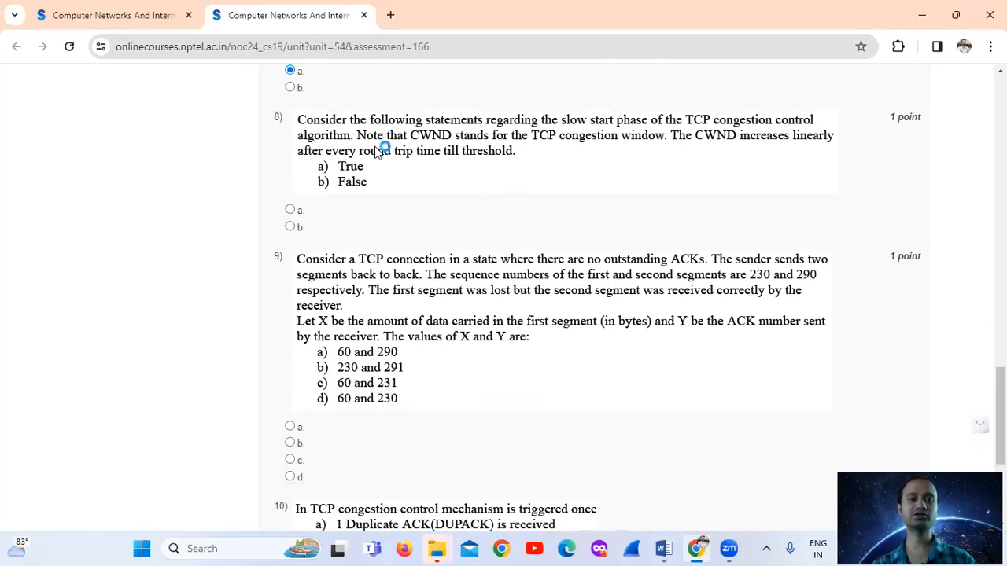
pyautogui.moveTo(563, 137)
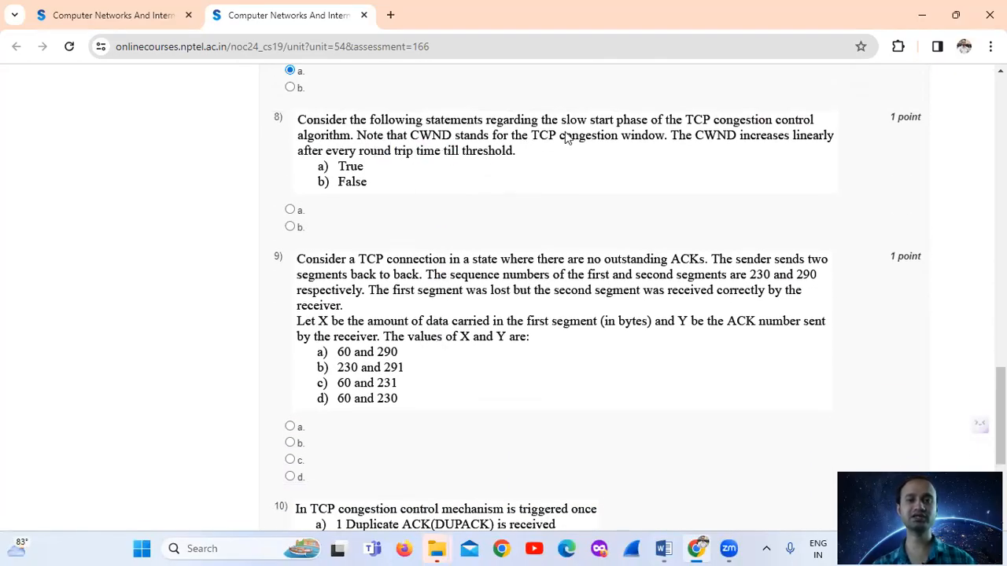
pyautogui.moveTo(679, 136)
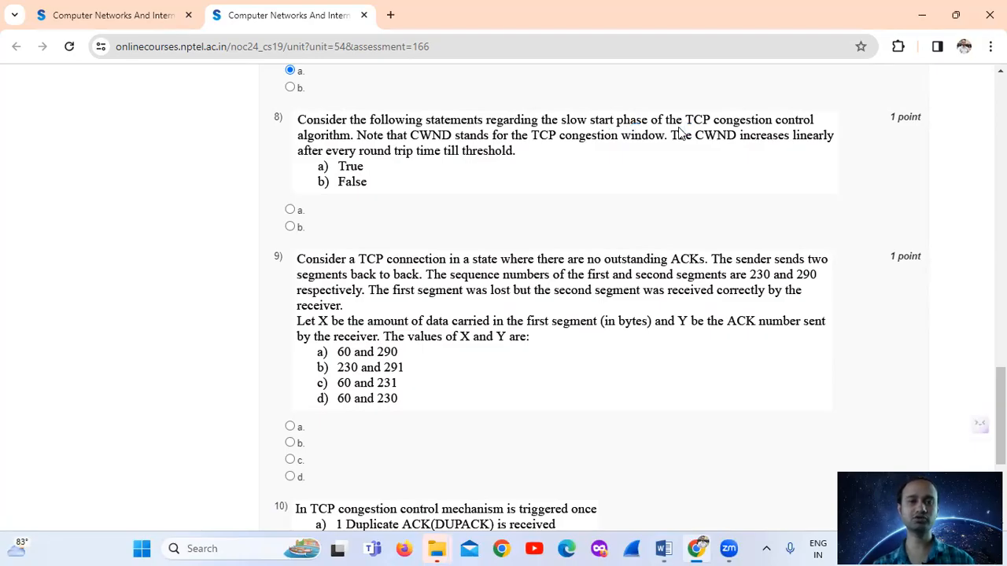
pyautogui.moveTo(675, 128)
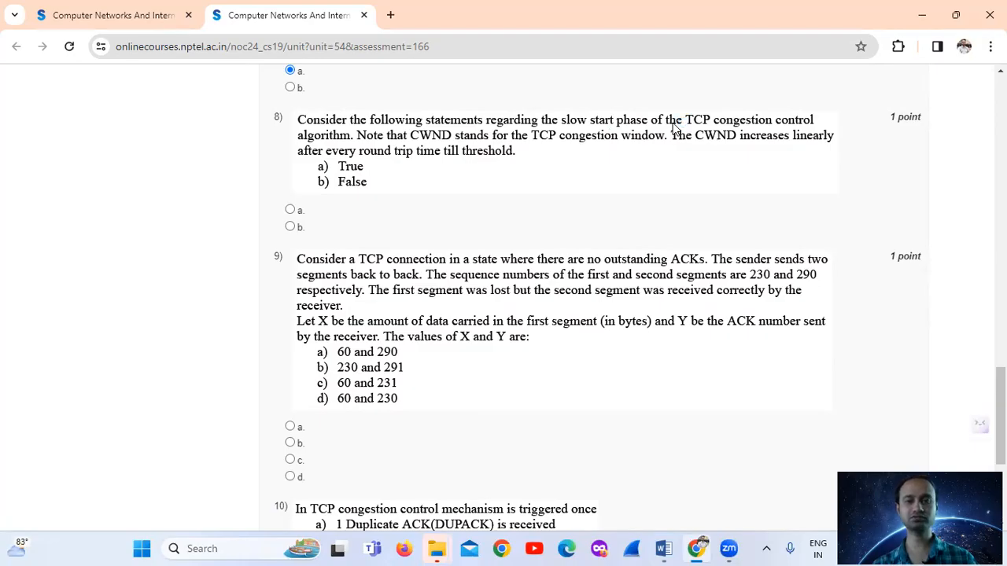
pyautogui.moveTo(670, 171)
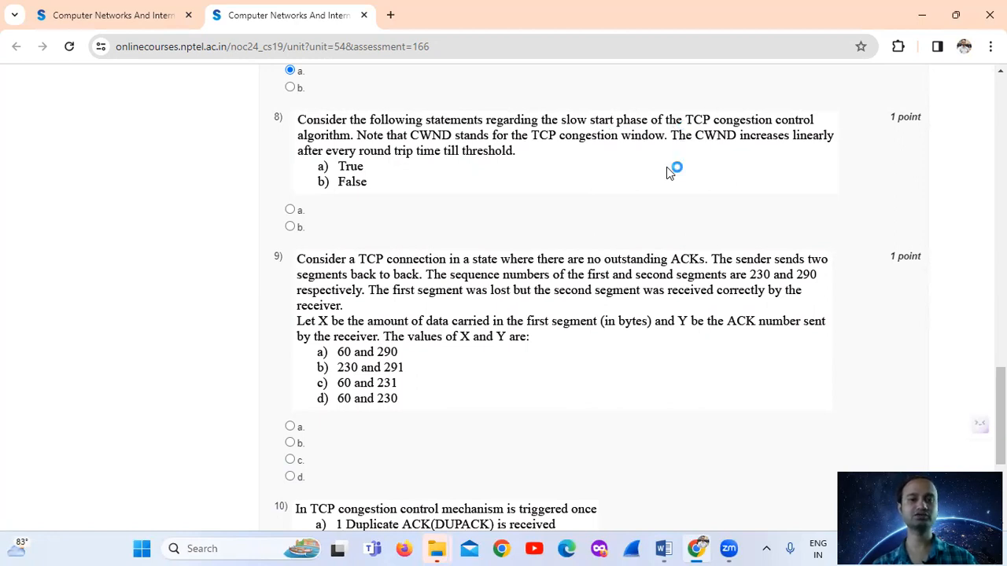
pyautogui.moveTo(702, 139)
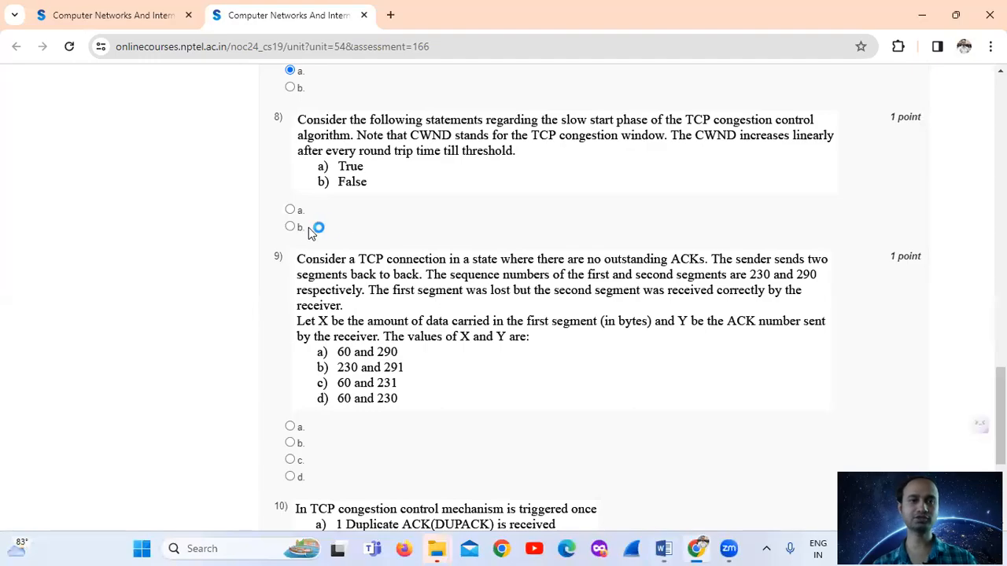
pyautogui.click(289, 226)
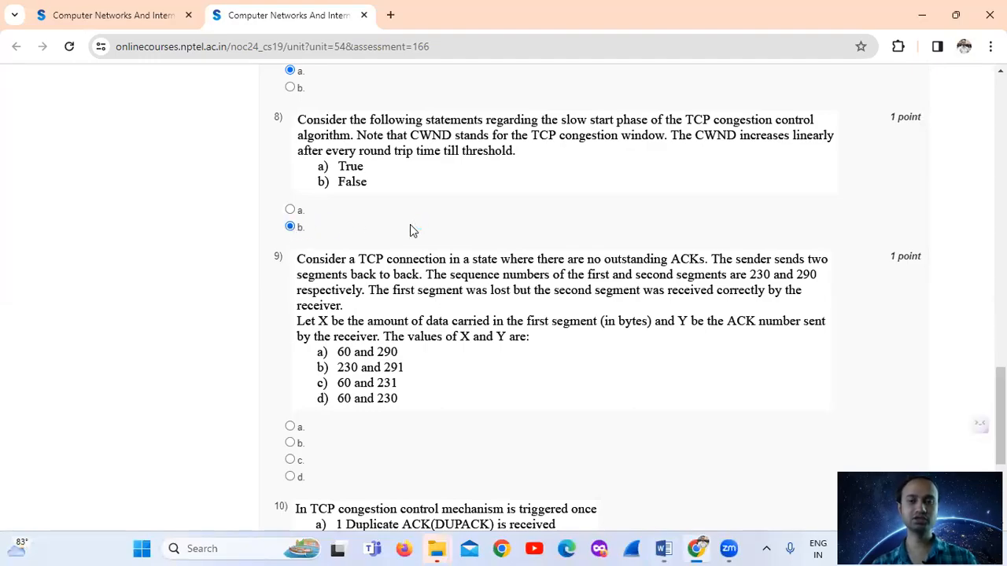
pyautogui.moveTo(707, 152)
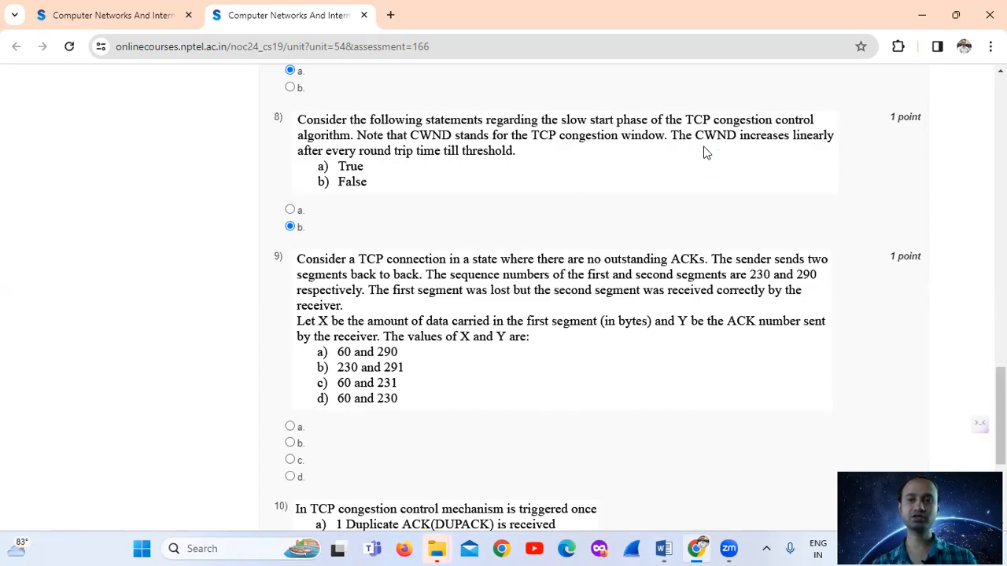
pyautogui.moveTo(722, 153)
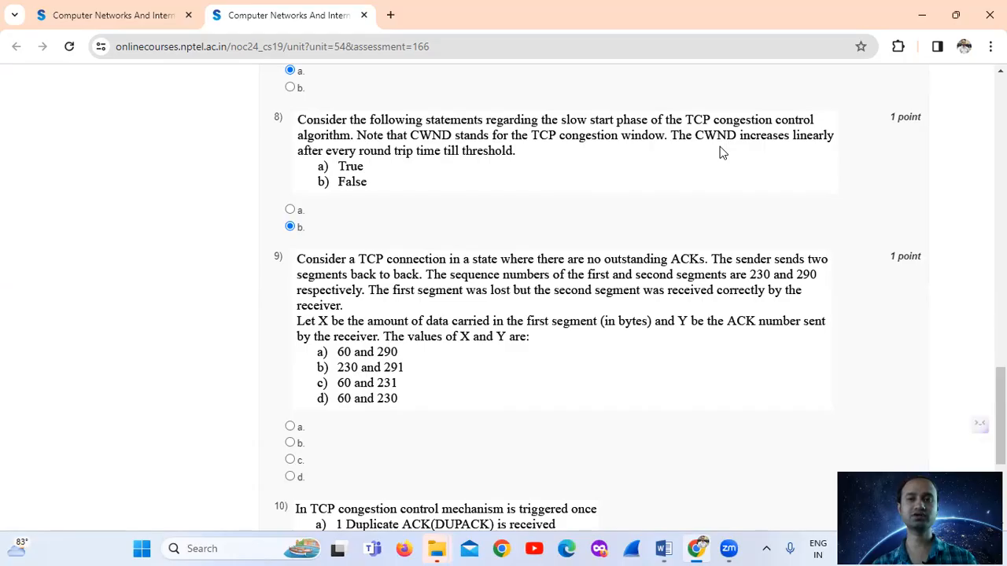
pyautogui.moveTo(743, 155)
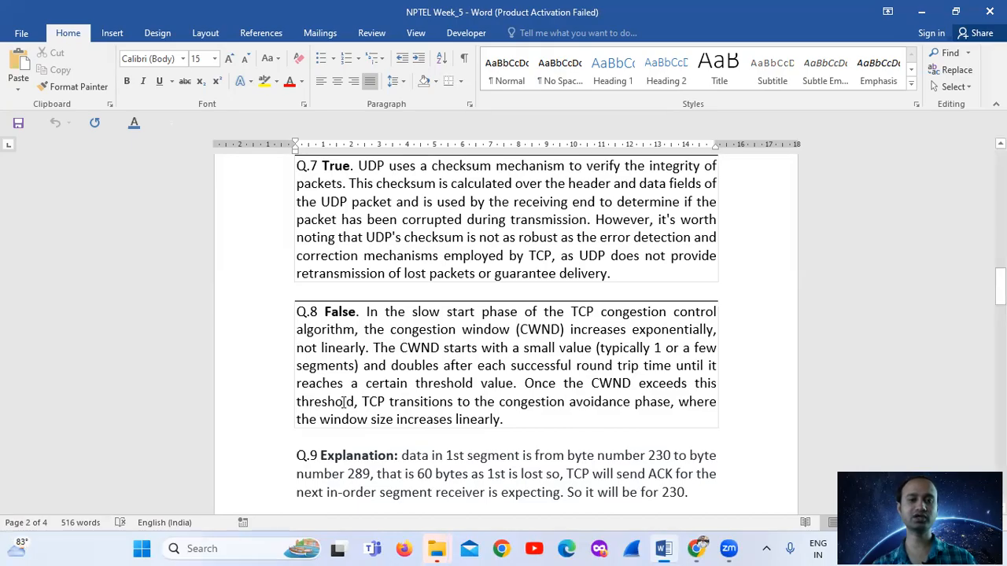
pyautogui.moveTo(385, 356)
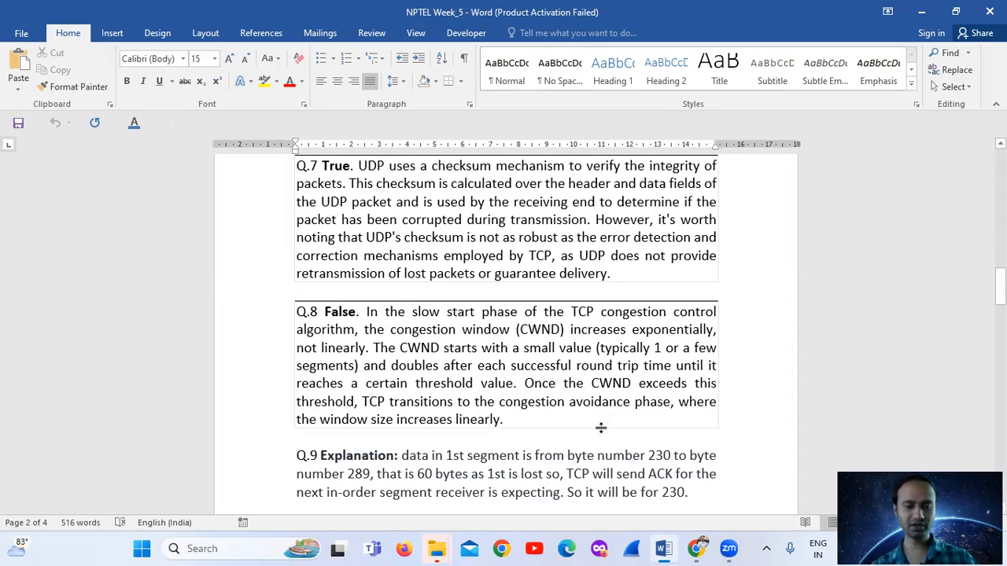
pyautogui.moveTo(635, 245)
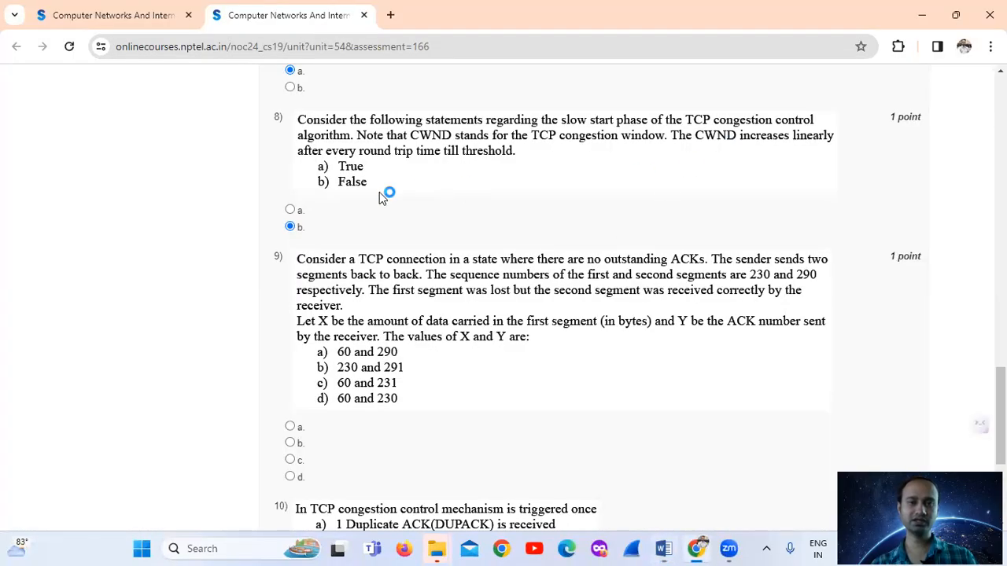
pyautogui.moveTo(431, 360)
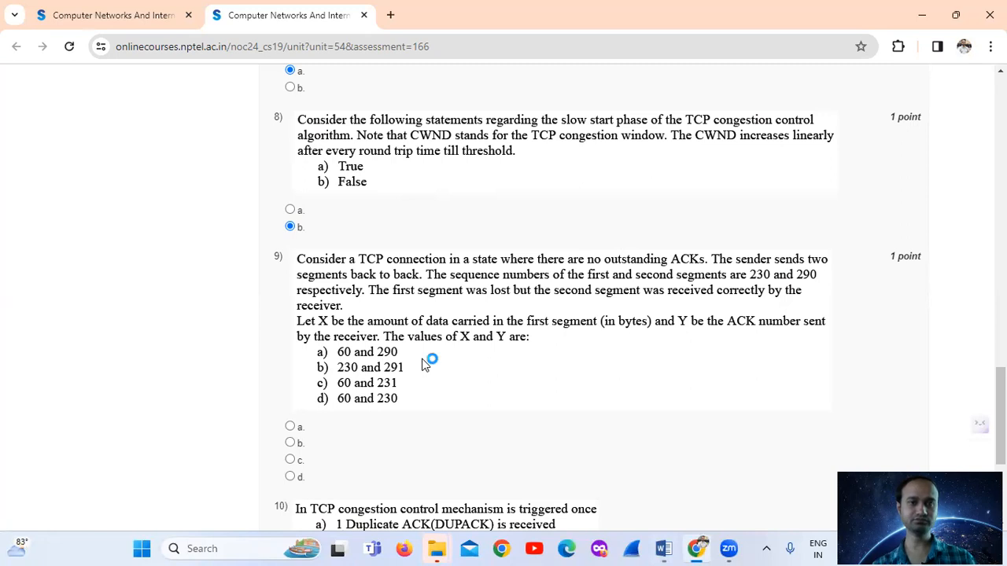
pyautogui.moveTo(425, 365)
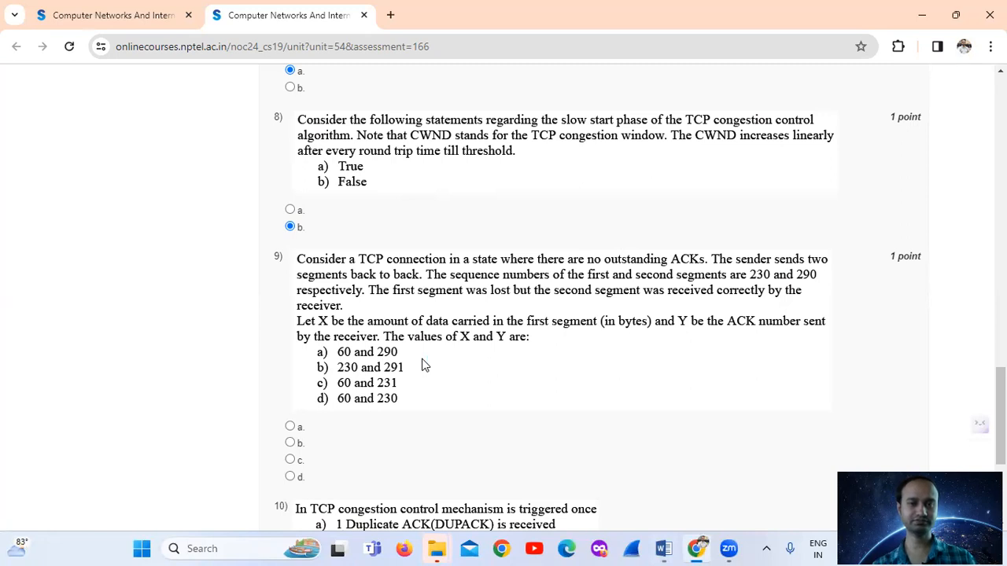
# Step: Scroll the assignment page down to question 9 on the lost first segment
pyautogui.scroll(-3)
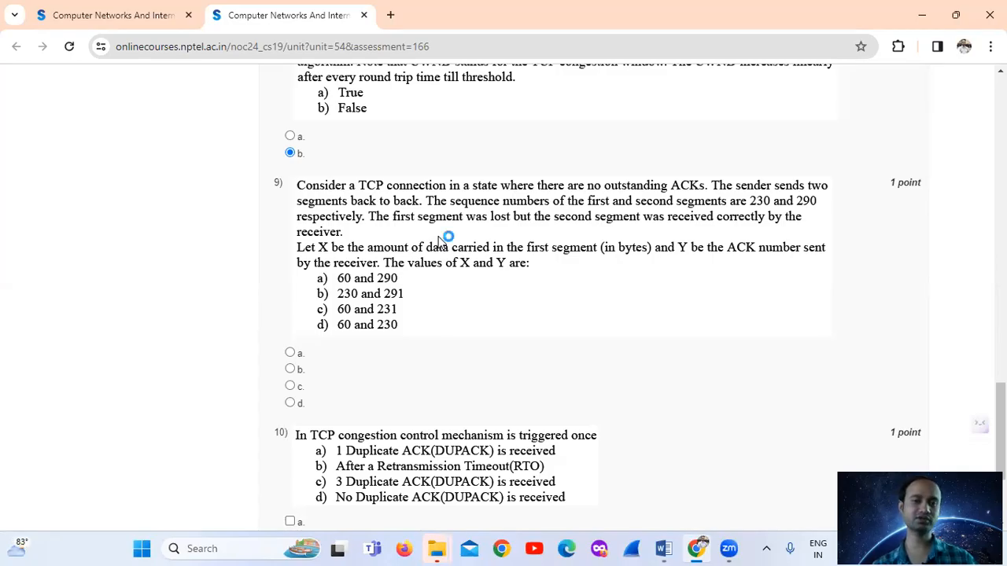
pyautogui.moveTo(453, 263)
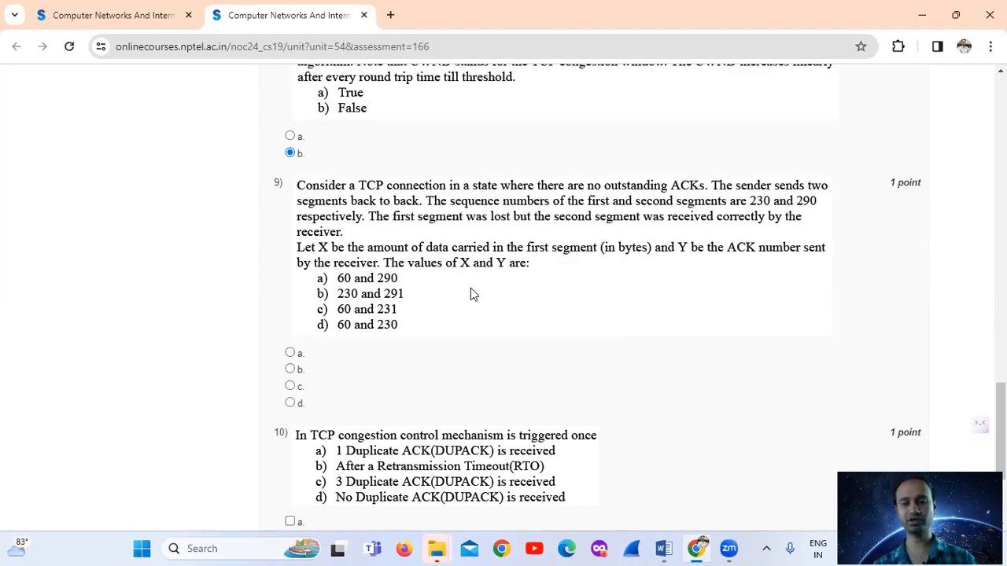
pyautogui.moveTo(437, 390)
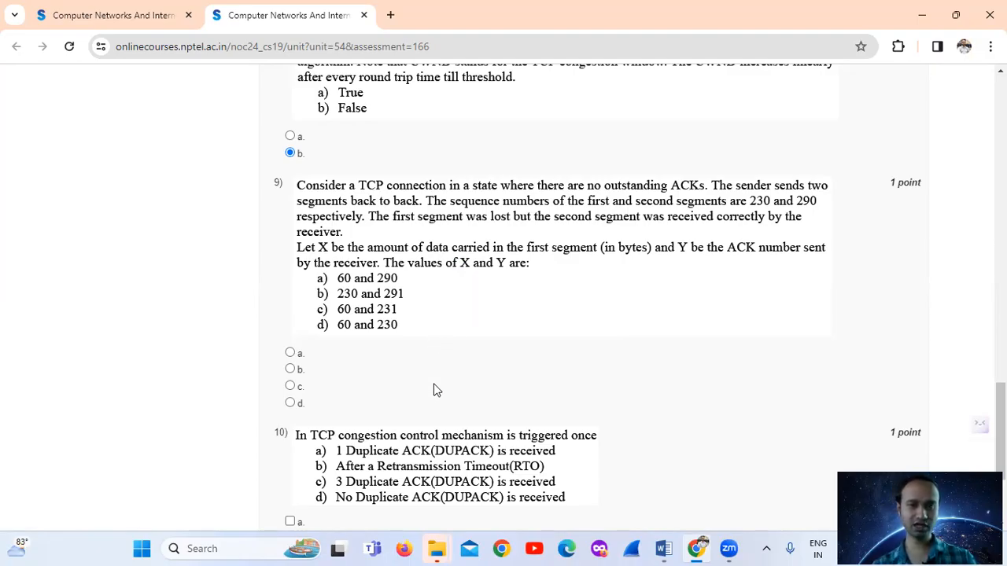
pyautogui.moveTo(376, 393)
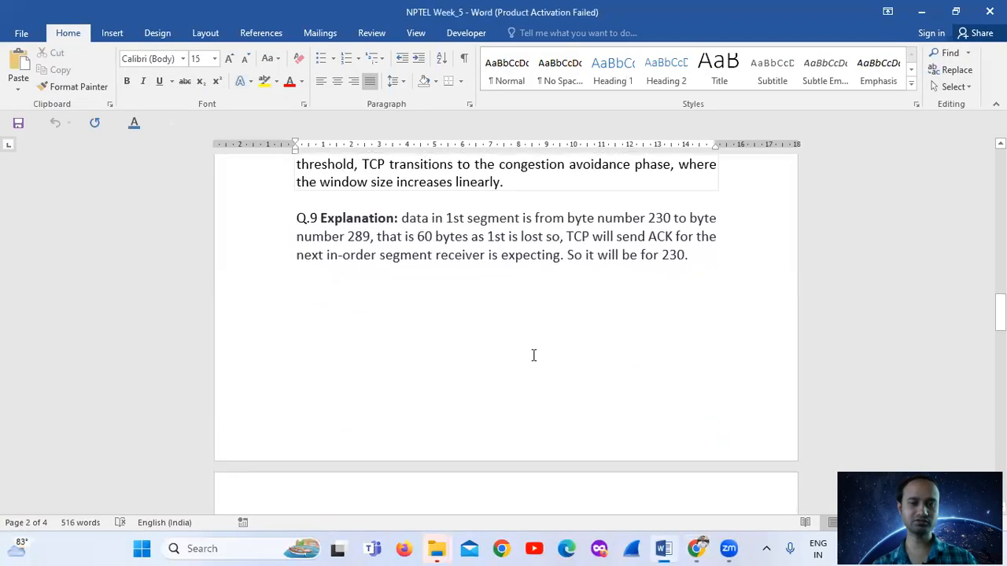
# Step: Scroll the Word solutions to the Q.9 section with the sender/receiver diagram and answer 60 and 230
pyautogui.scroll(-3)
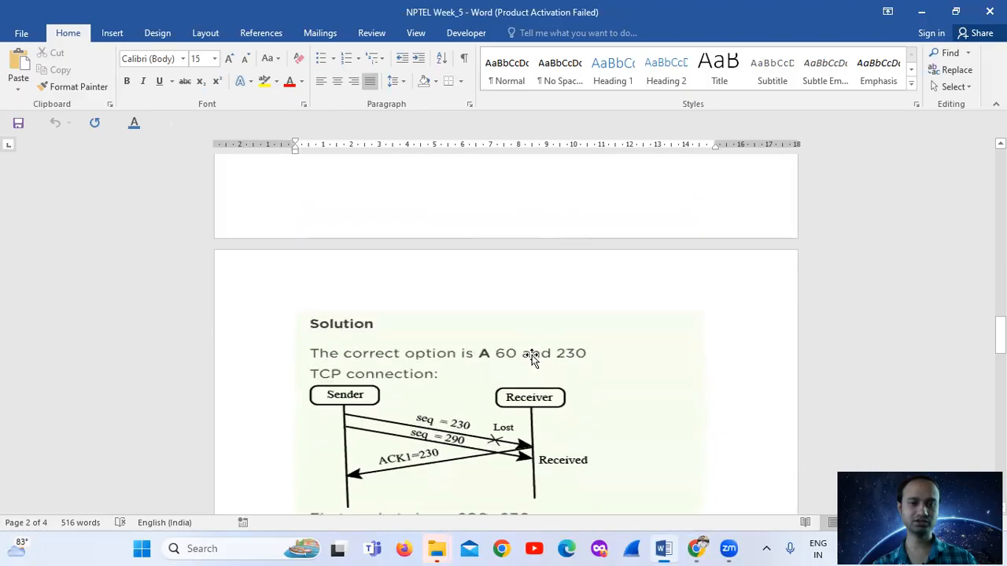
pyautogui.scroll(-3)
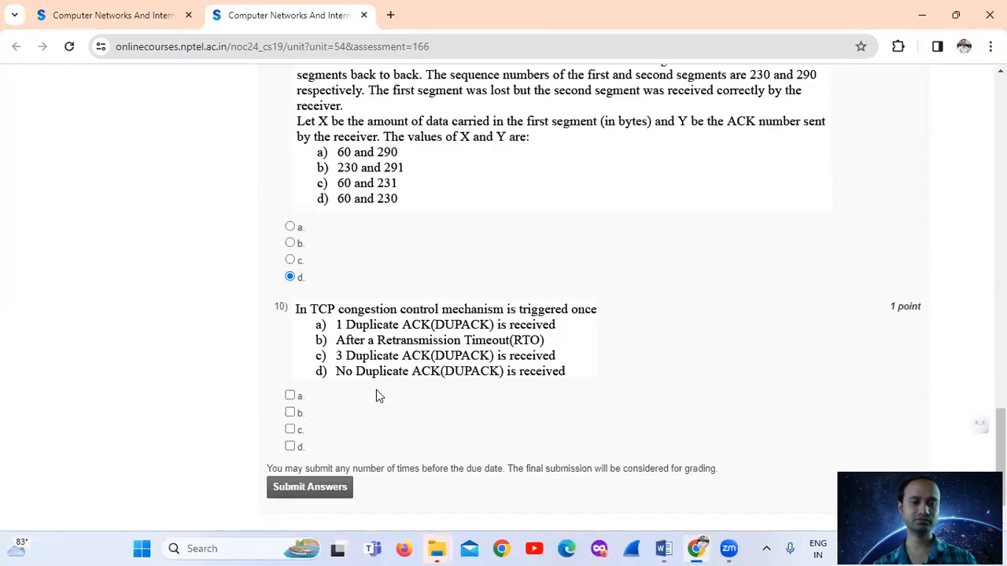
# Step: Mark Retransmission Timeout and 3 Duplicate ACK for question 10 on congestion control triggers
pyautogui.scroll(-3)
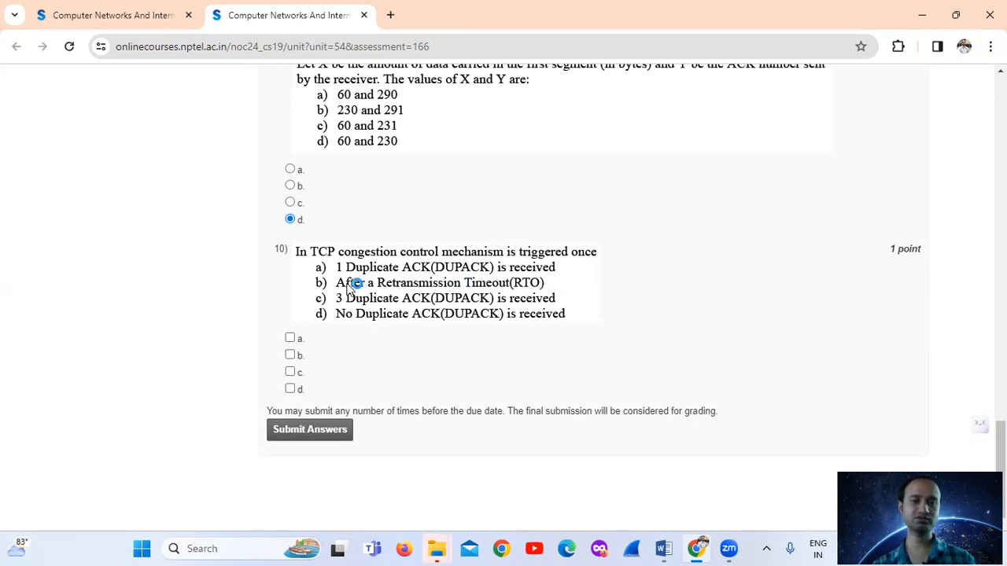
pyautogui.moveTo(305, 410)
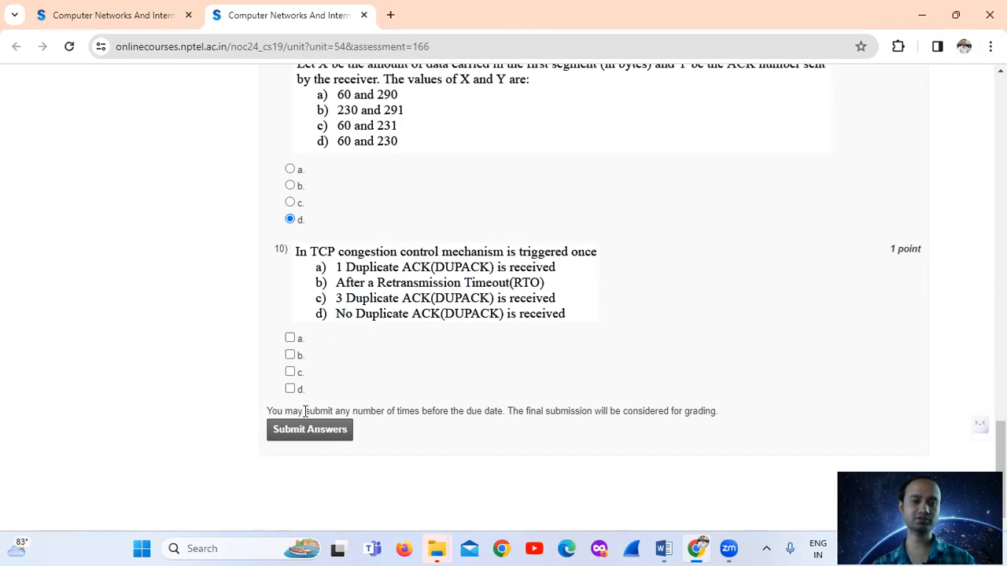
pyautogui.click(289, 356)
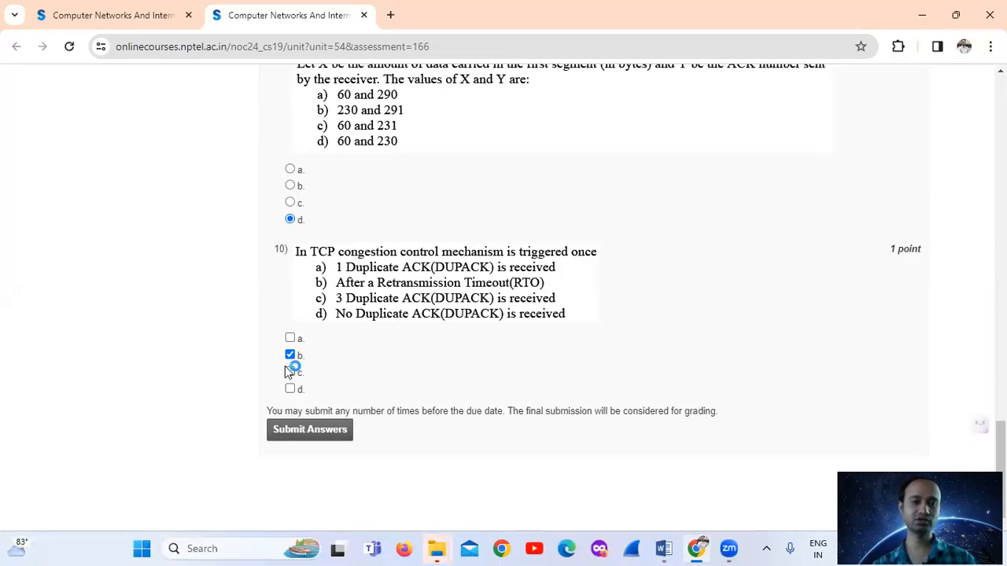
pyautogui.click(290, 371)
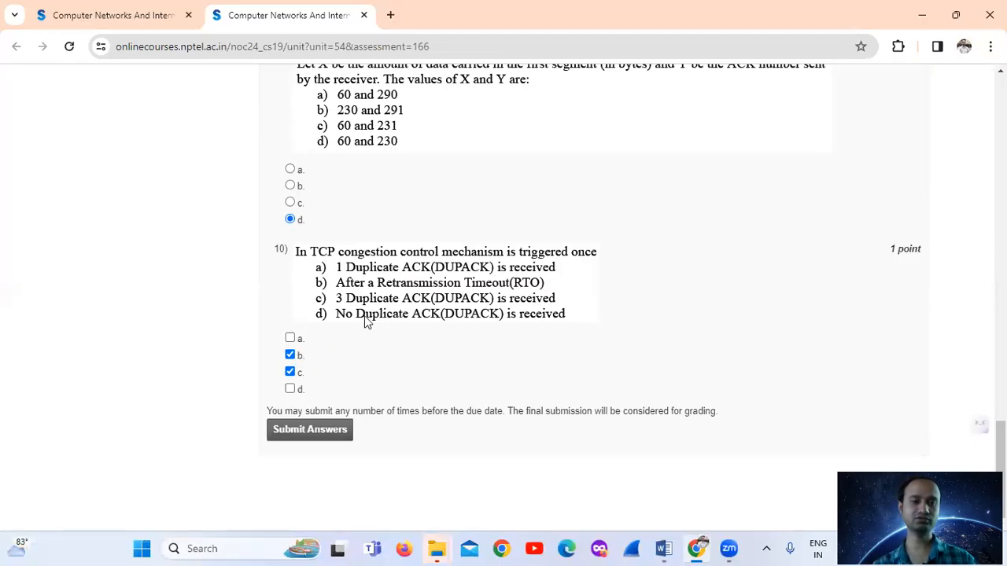
pyautogui.moveTo(484, 317)
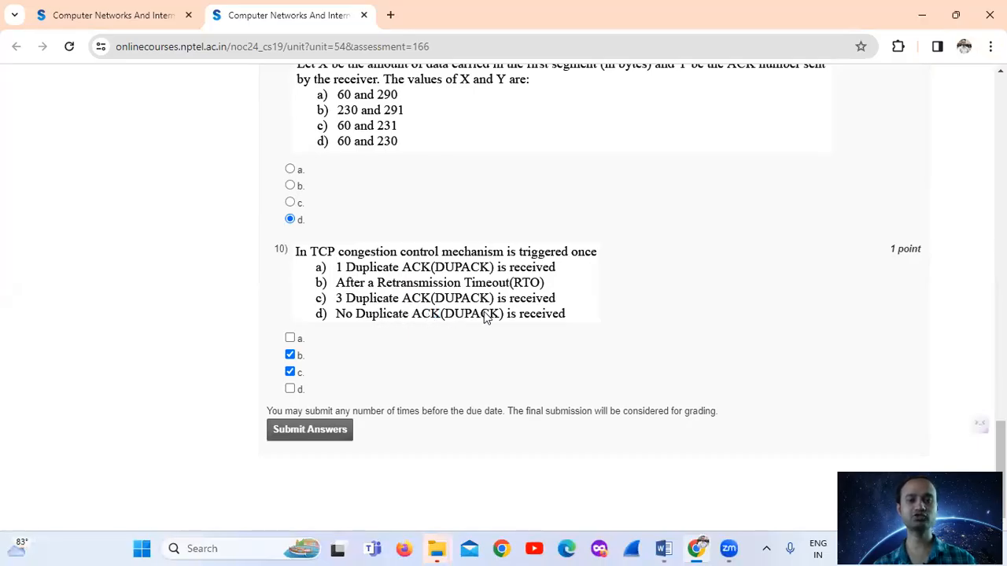
pyautogui.moveTo(422, 410)
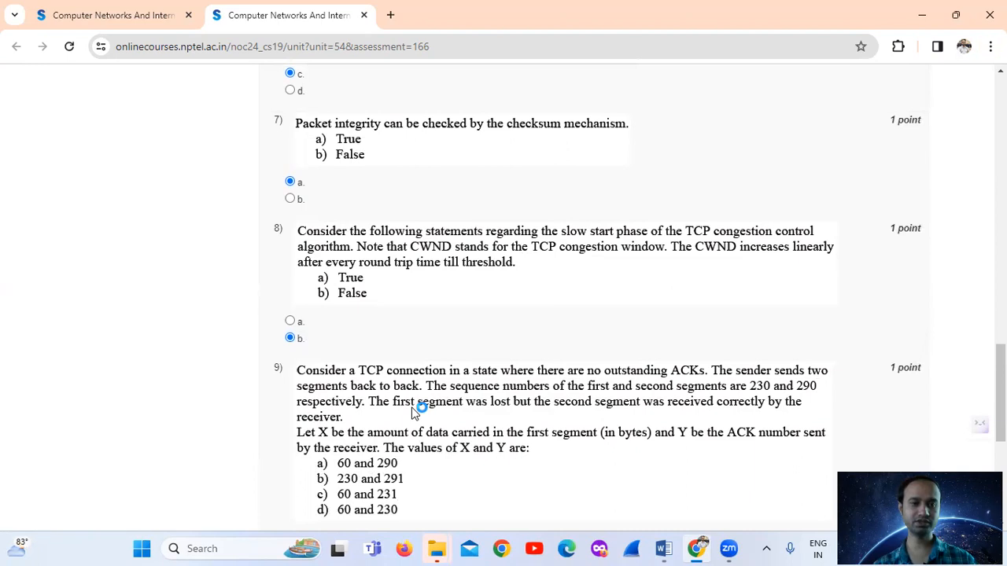
# Step: Review the answers and submit the Week 5 assignment, reaching the submission confirmation
pyautogui.scroll(3)
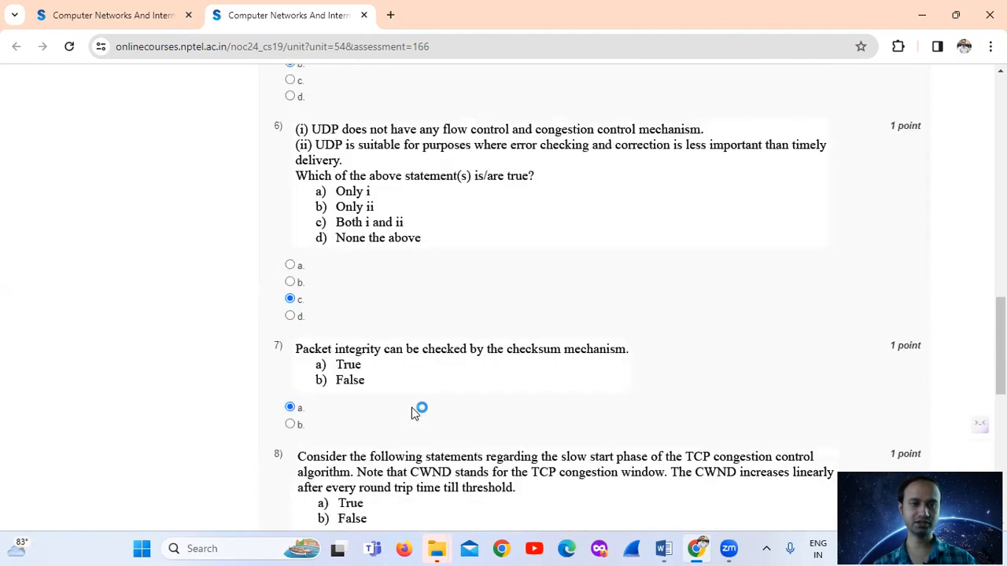
pyautogui.scroll(3)
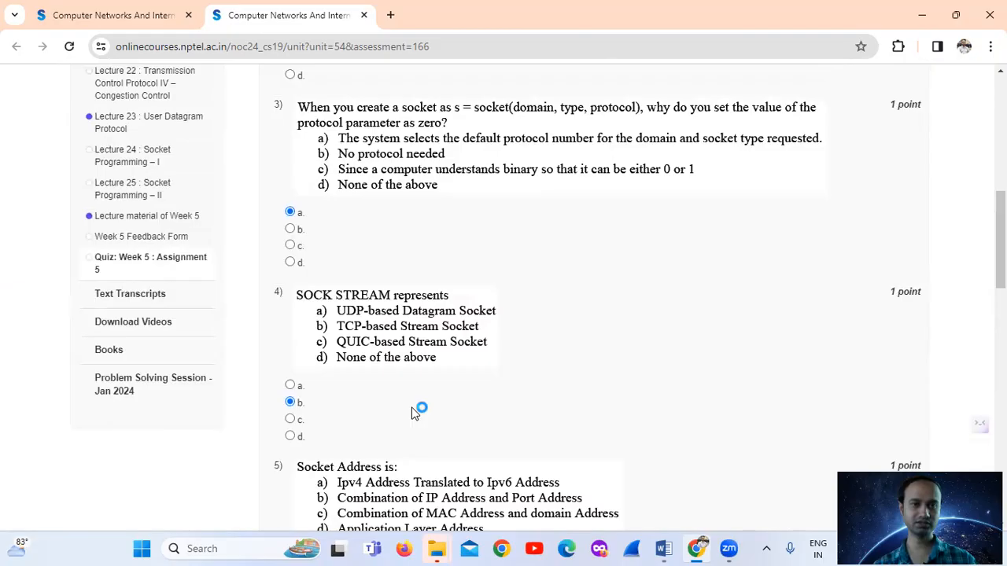
pyautogui.scroll(3)
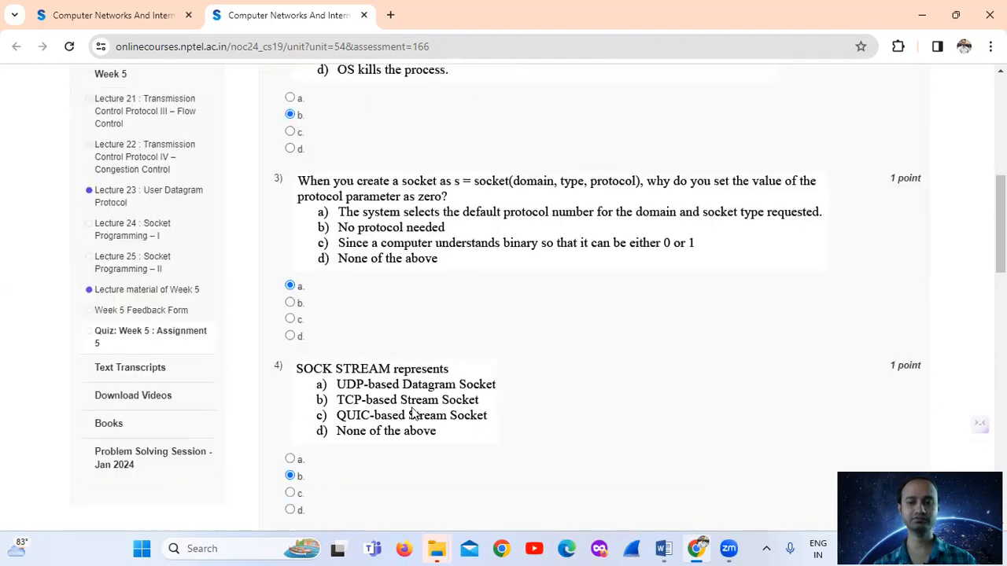
pyautogui.scroll(-3)
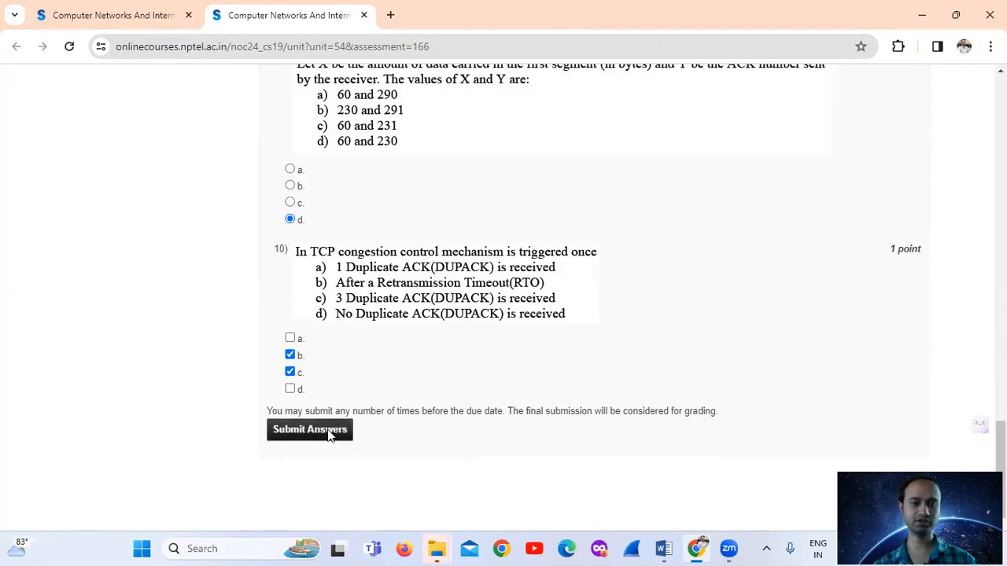
pyautogui.click(308, 429)
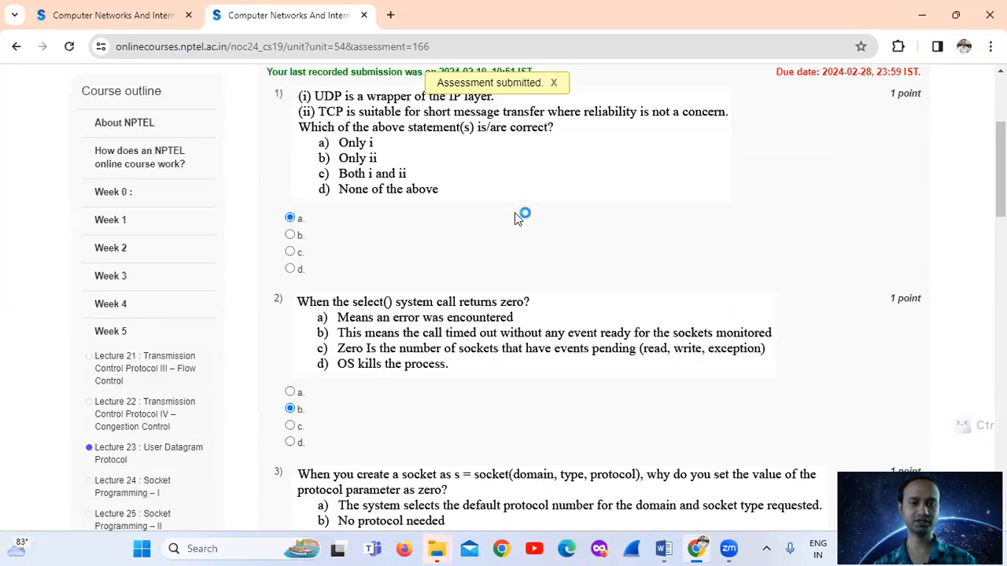
pyautogui.scroll(-3)
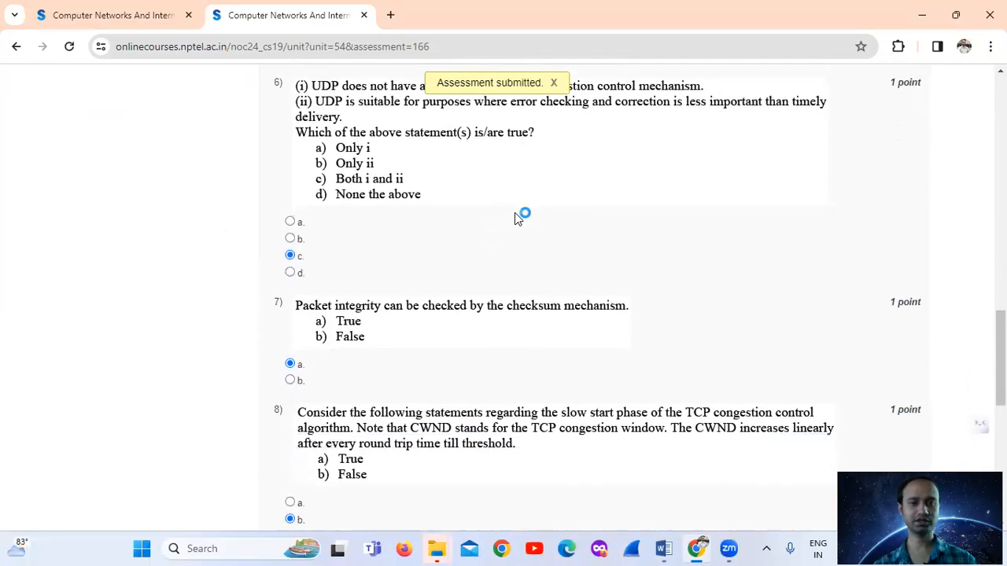